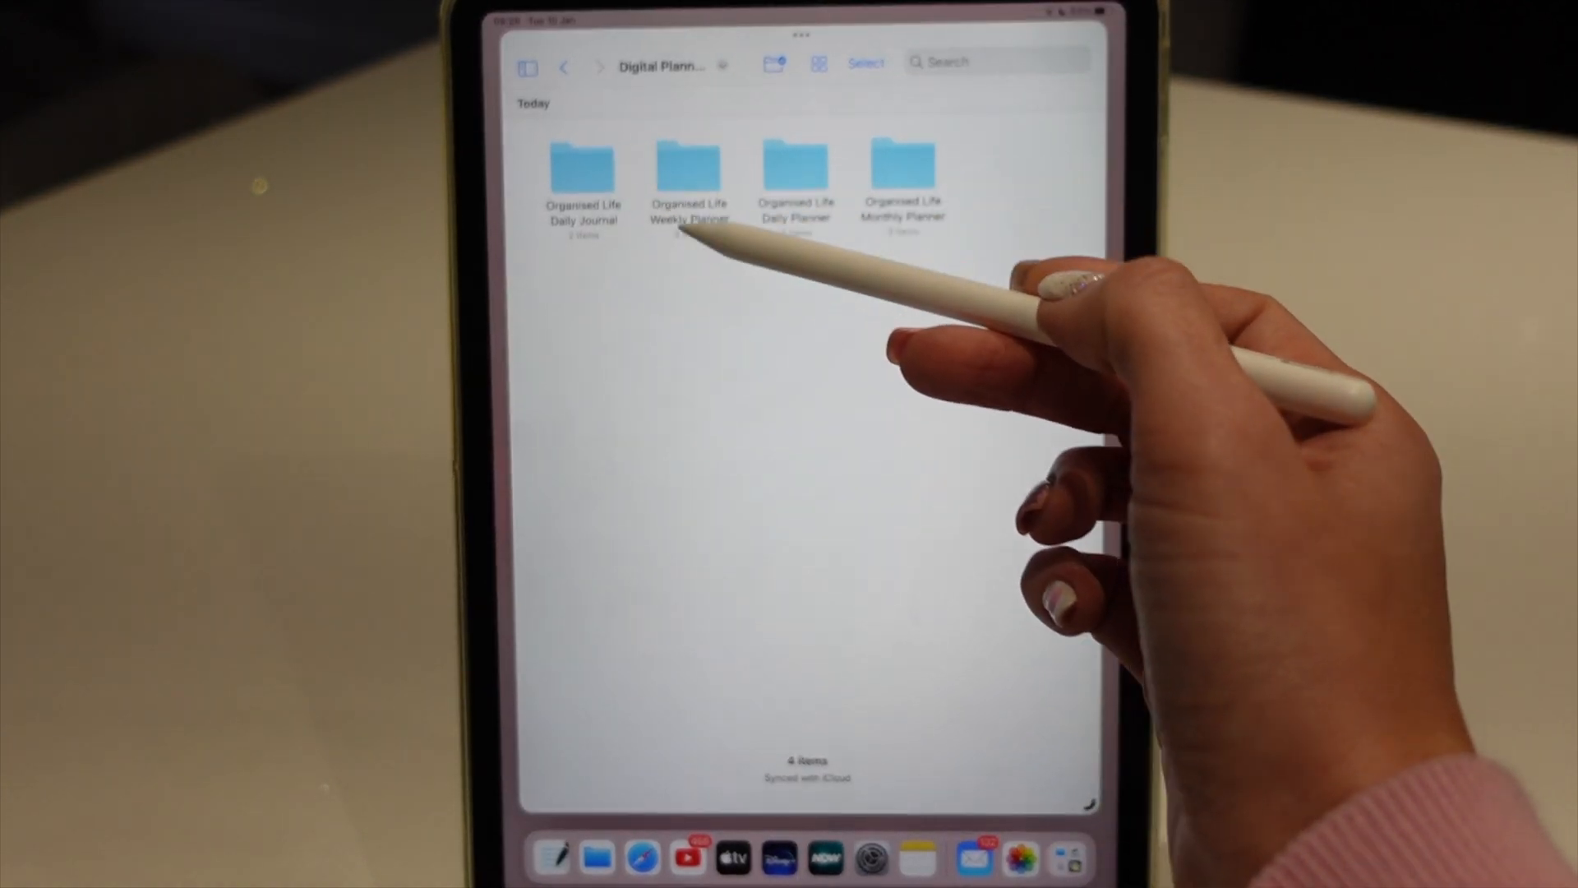
Step: Open one of the Organised Life planner folders in Files
double_click(689, 169)
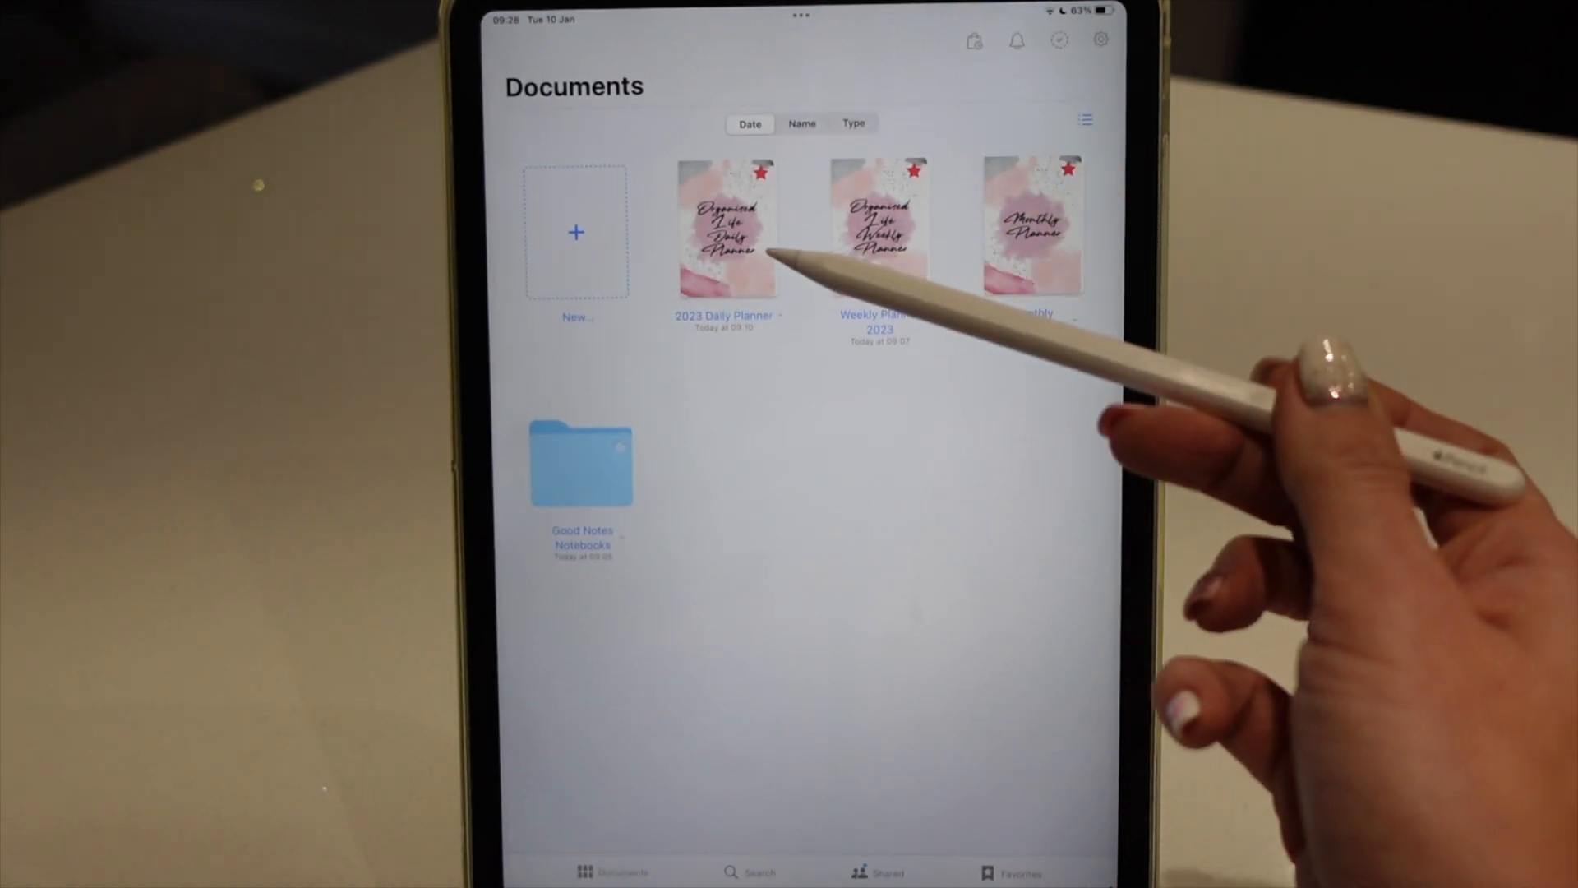
Step: Start importing a file from the Documents library's New + menu
left_click(727, 226)
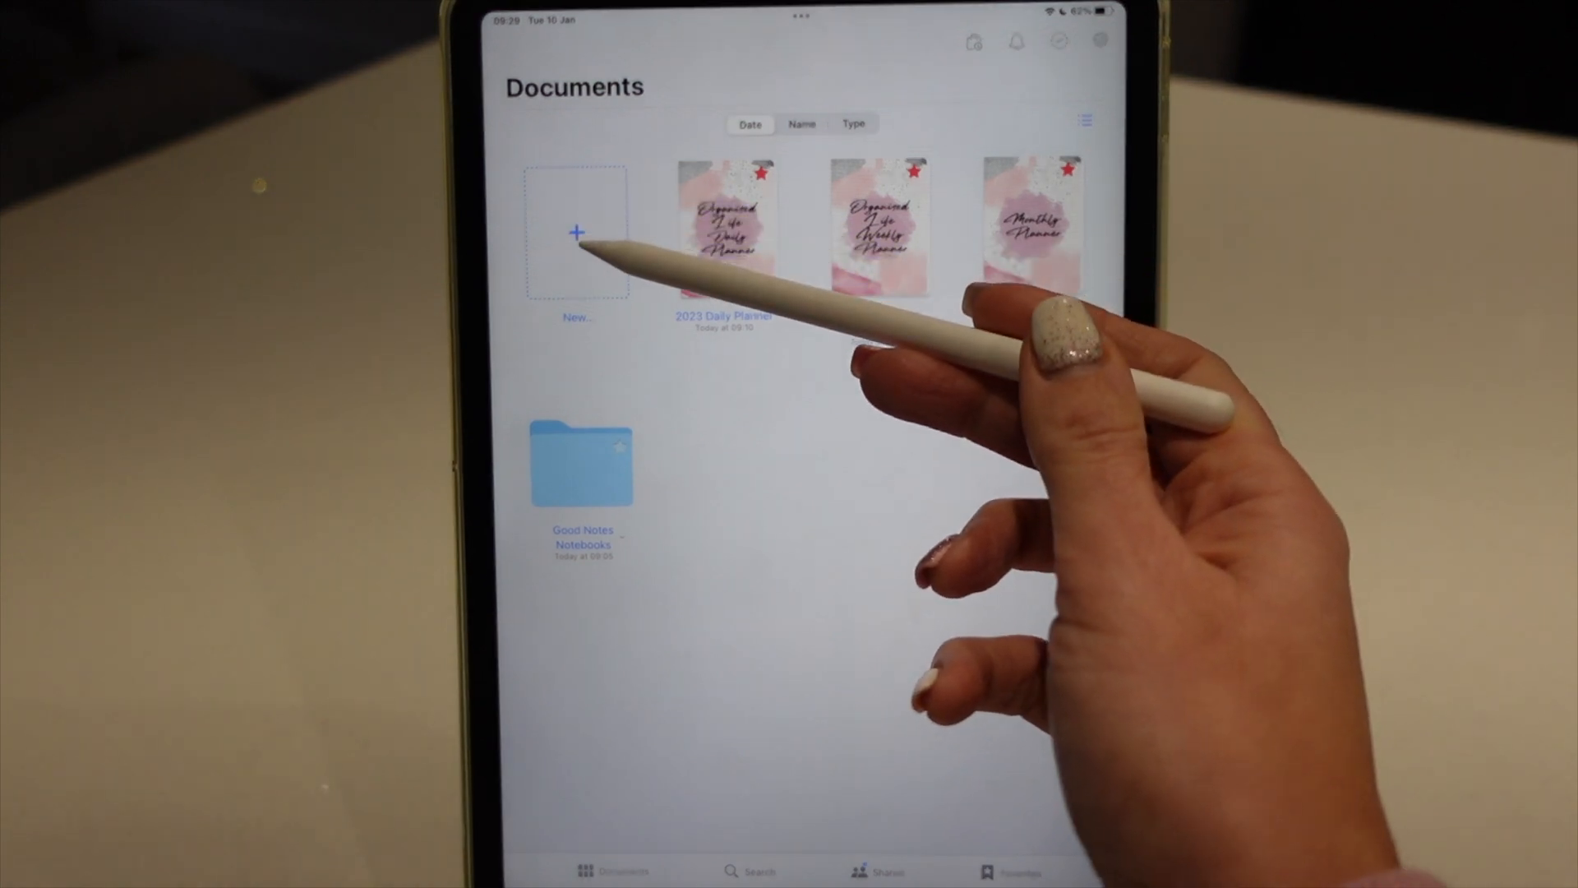
left_click(578, 232)
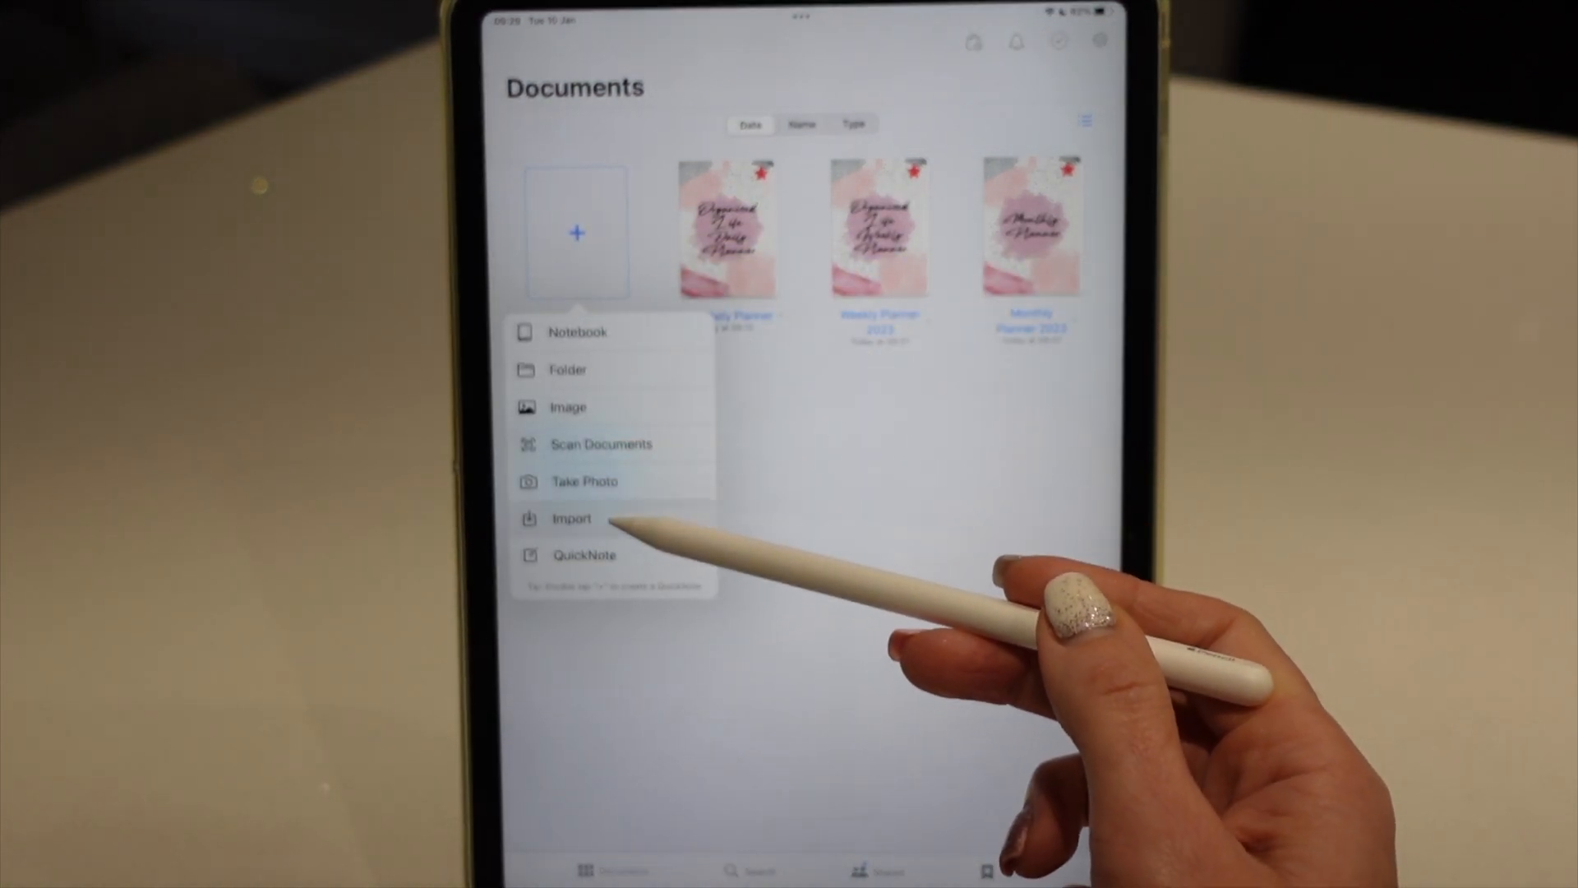
left_click(570, 519)
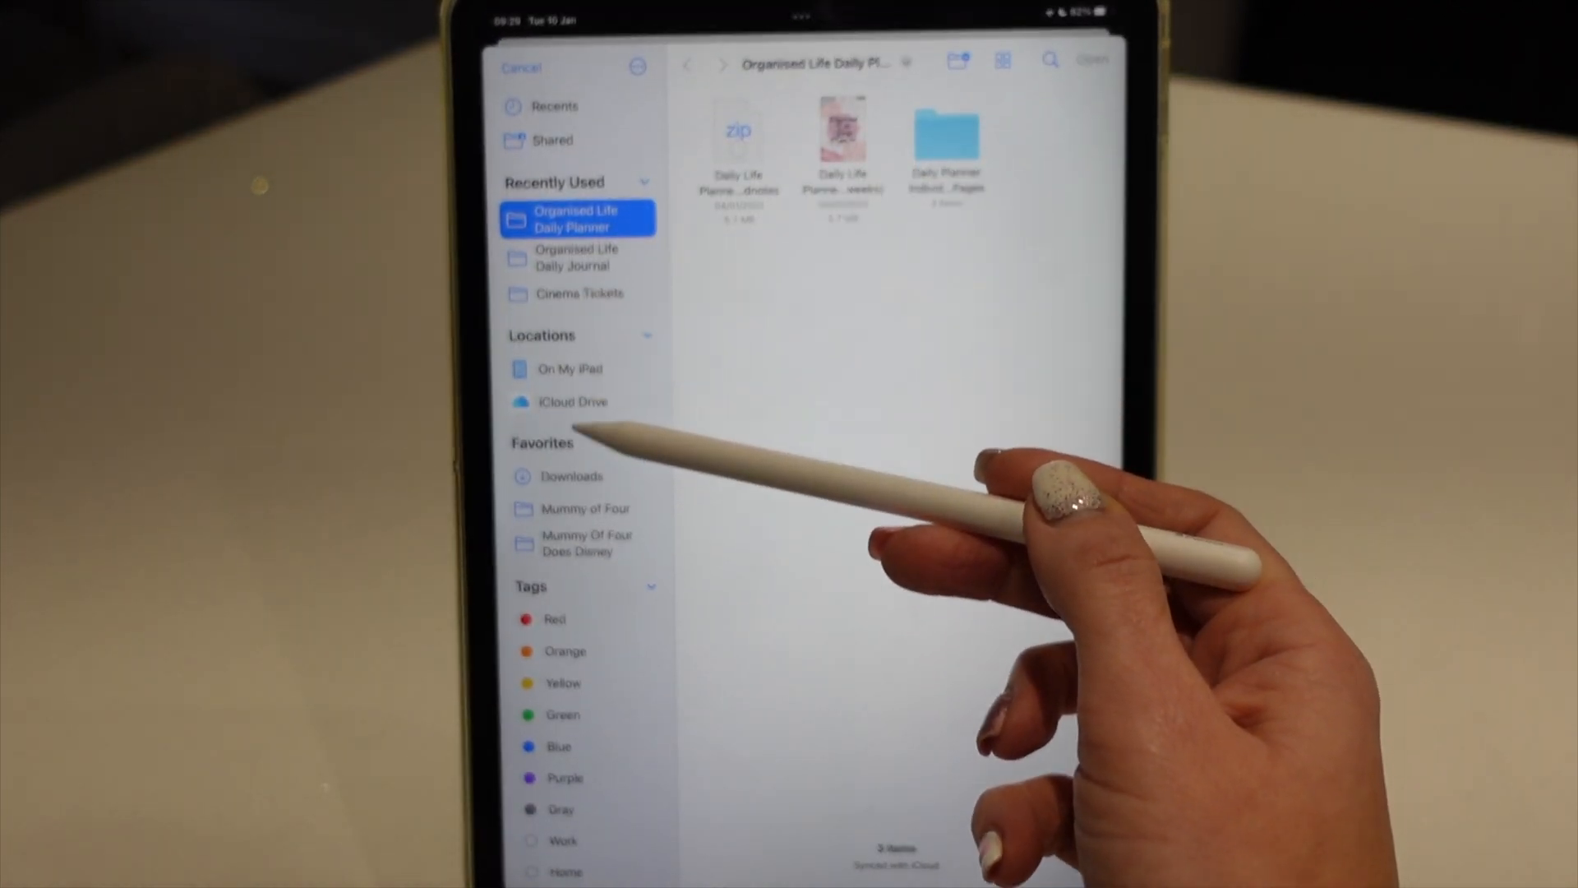
Step: Import the Daily Journal file from Downloads > Digital Planners
left_click(571, 476)
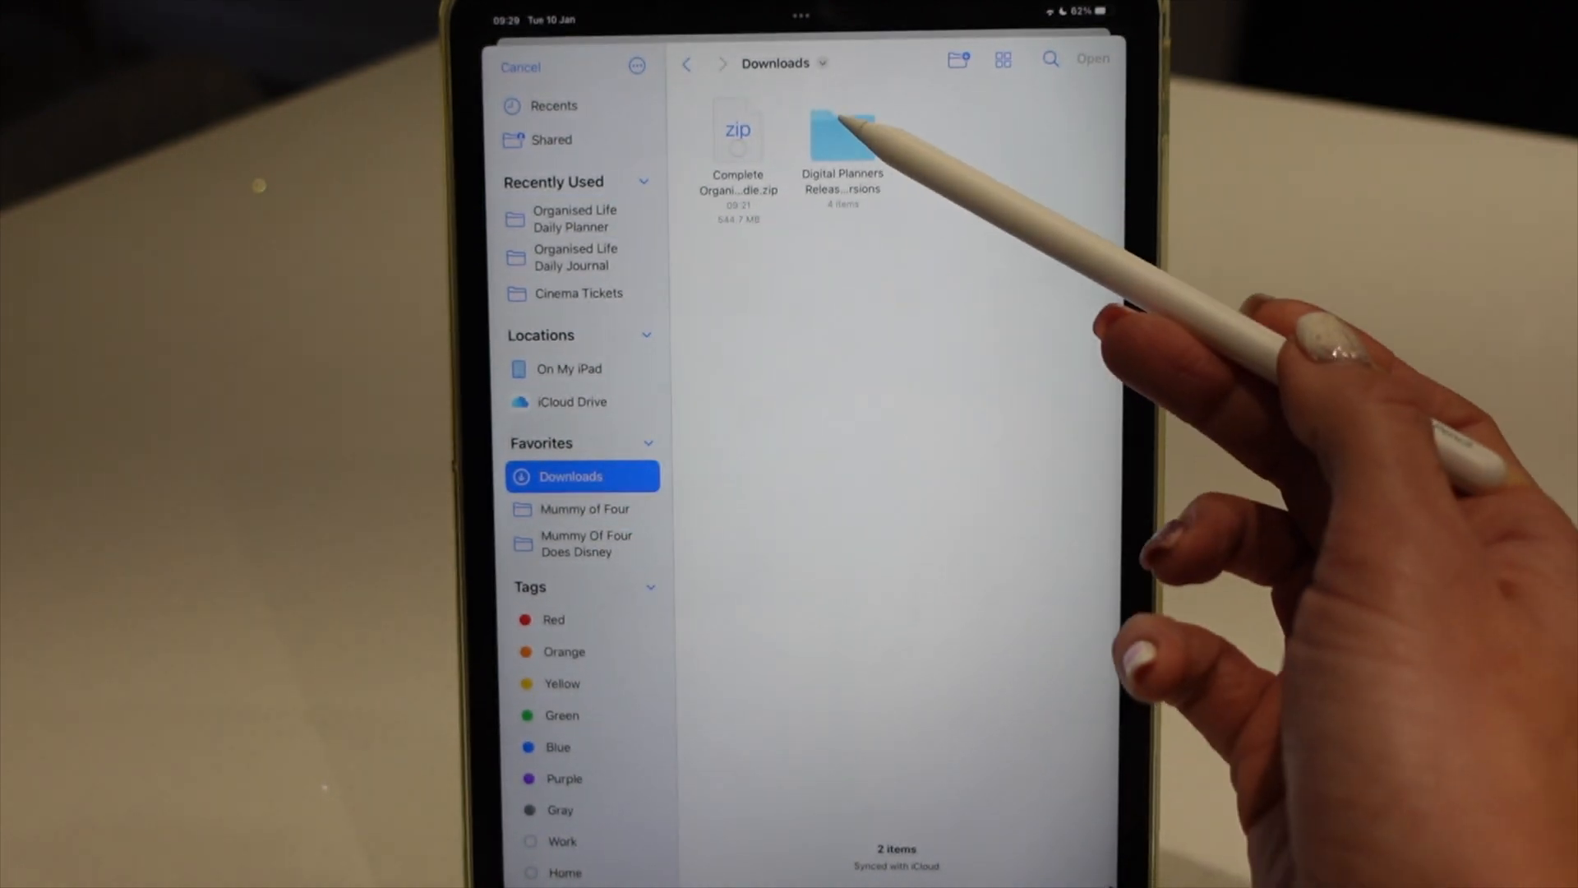
double_click(843, 136)
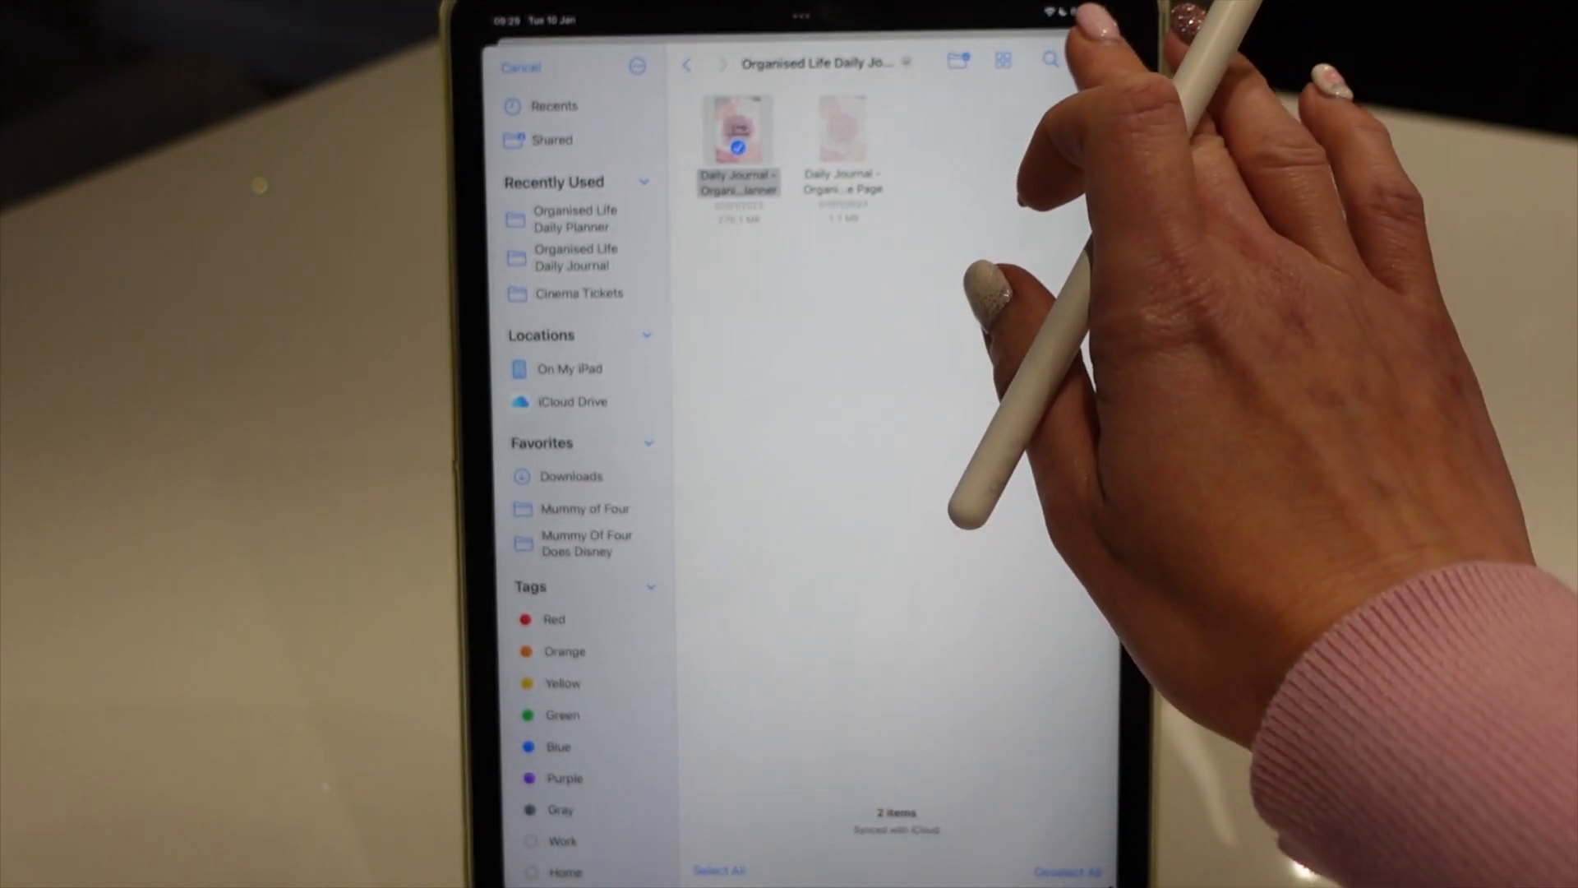
double_click(736, 135)
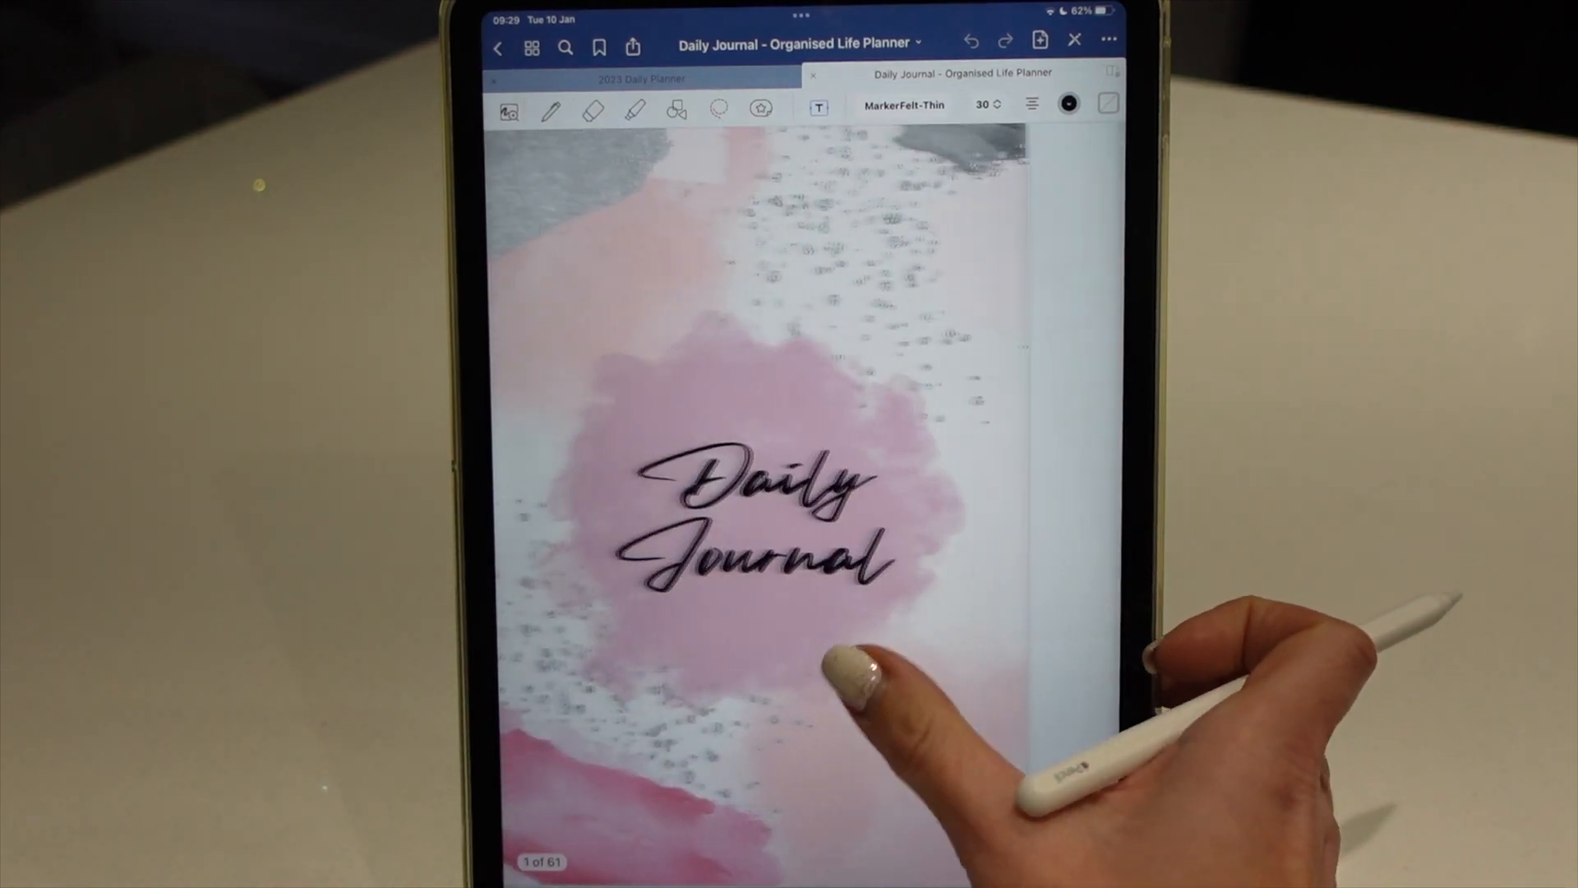
Step: Close the Daily Journal notebook to go back to the Documents library
left_click(533, 48)
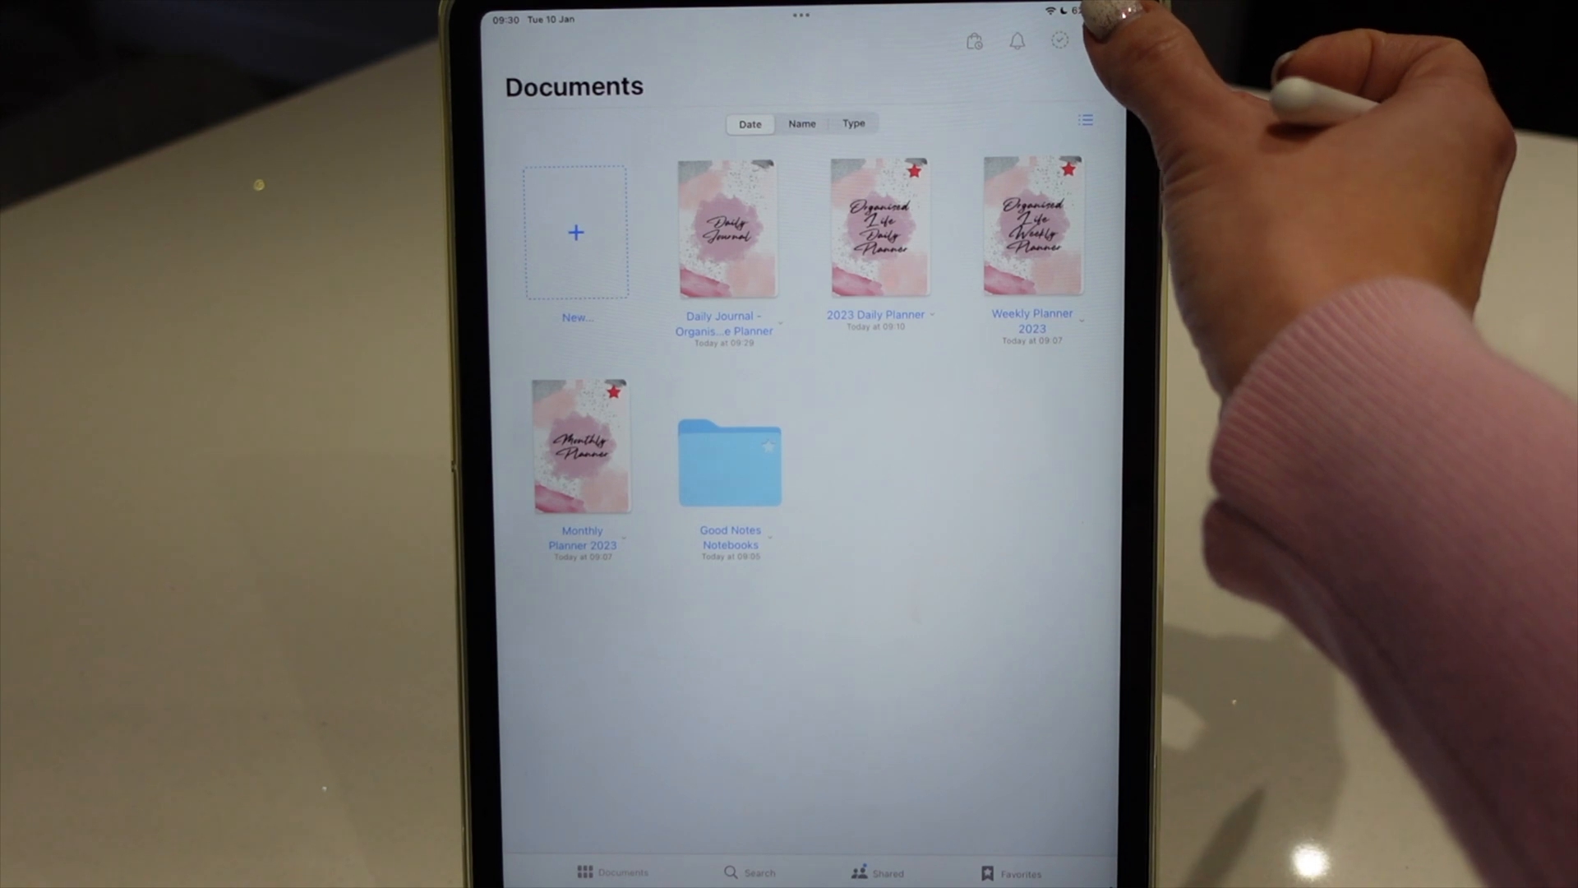
Step: Open Notebook Templates from the settings menu and scroll through the template list
left_click(1059, 39)
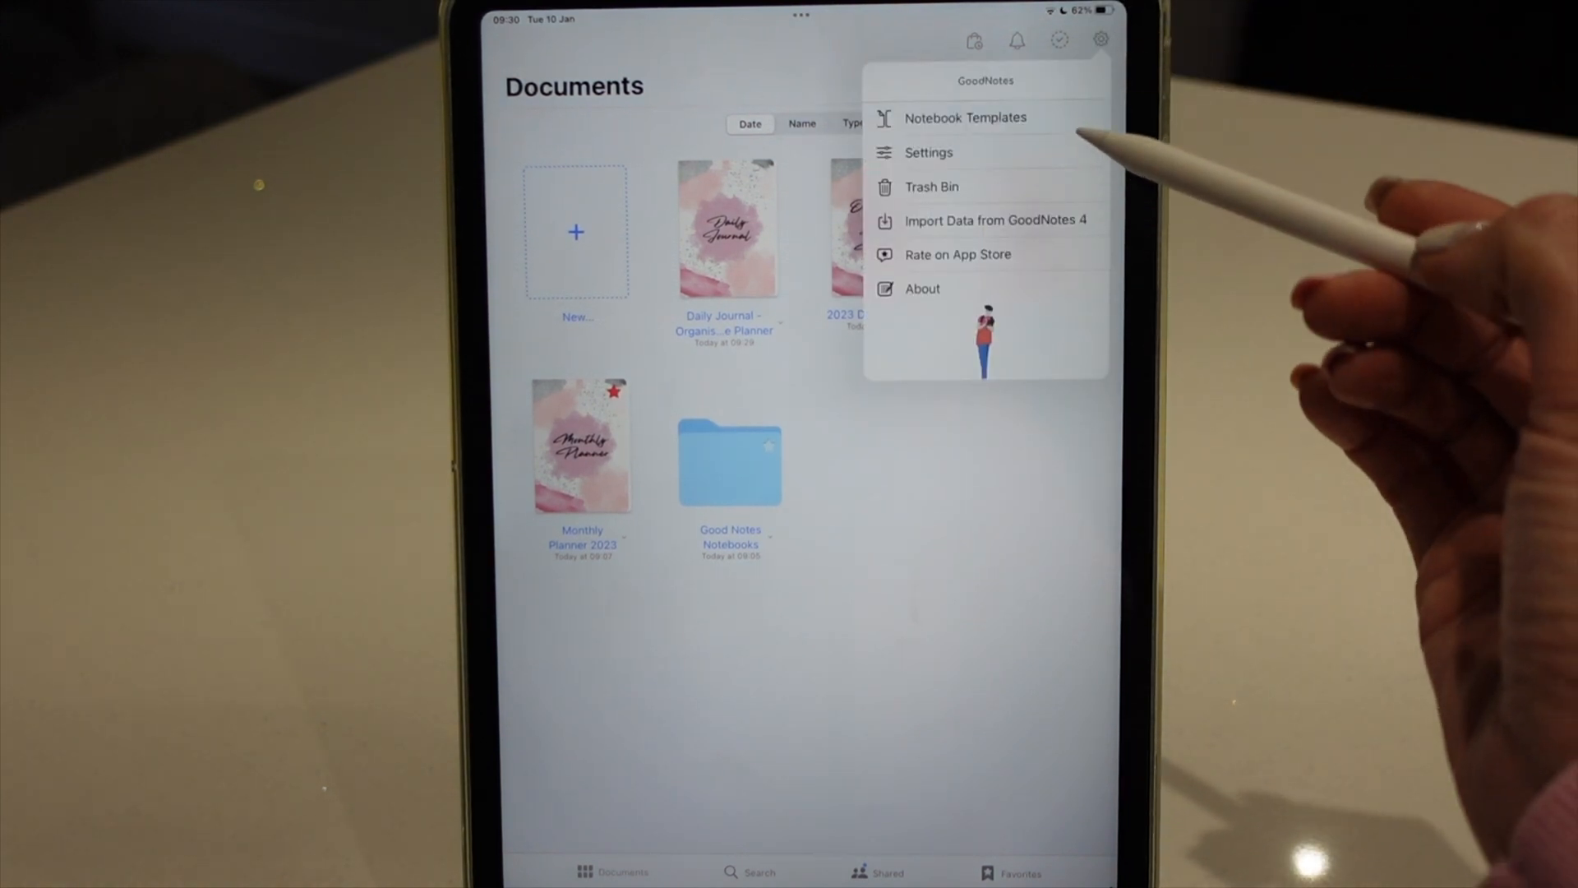
left_click(967, 117)
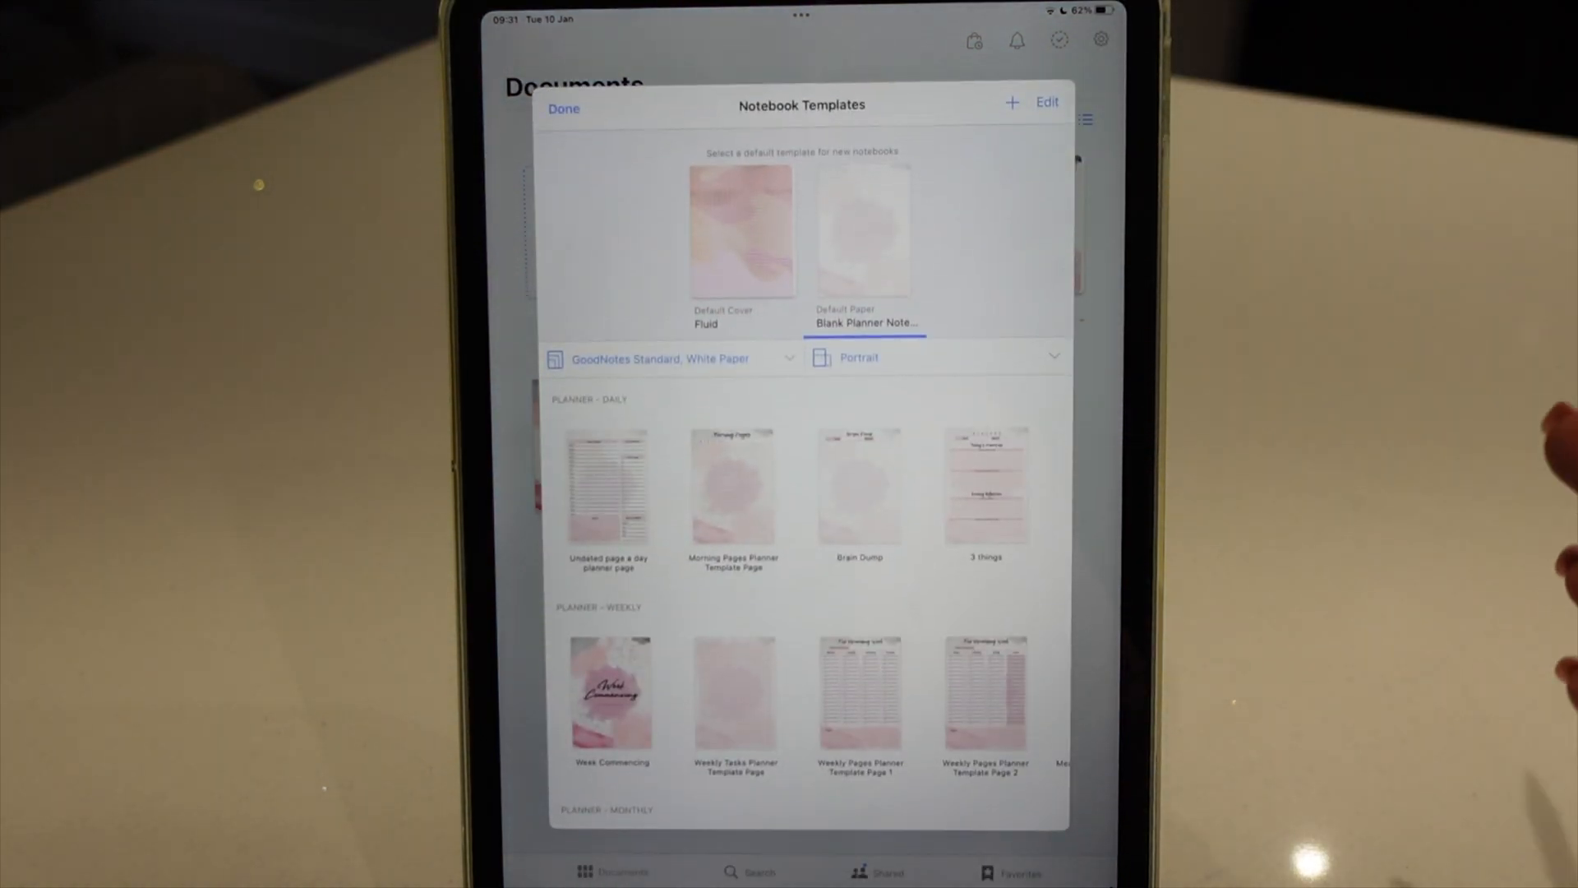
scroll("down", 3)
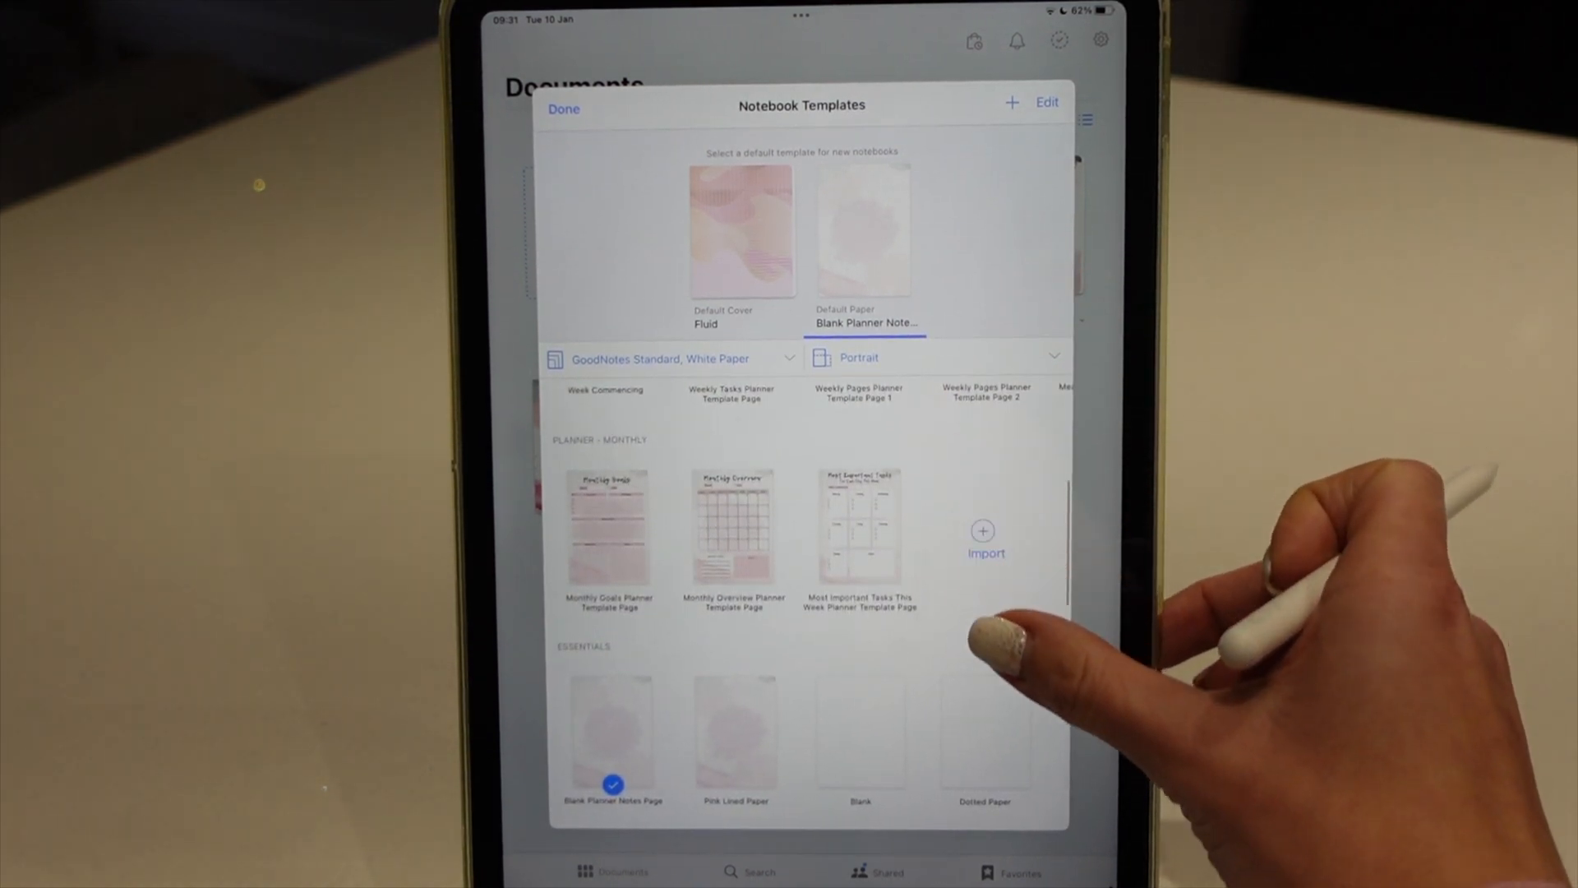
scroll("down", 3)
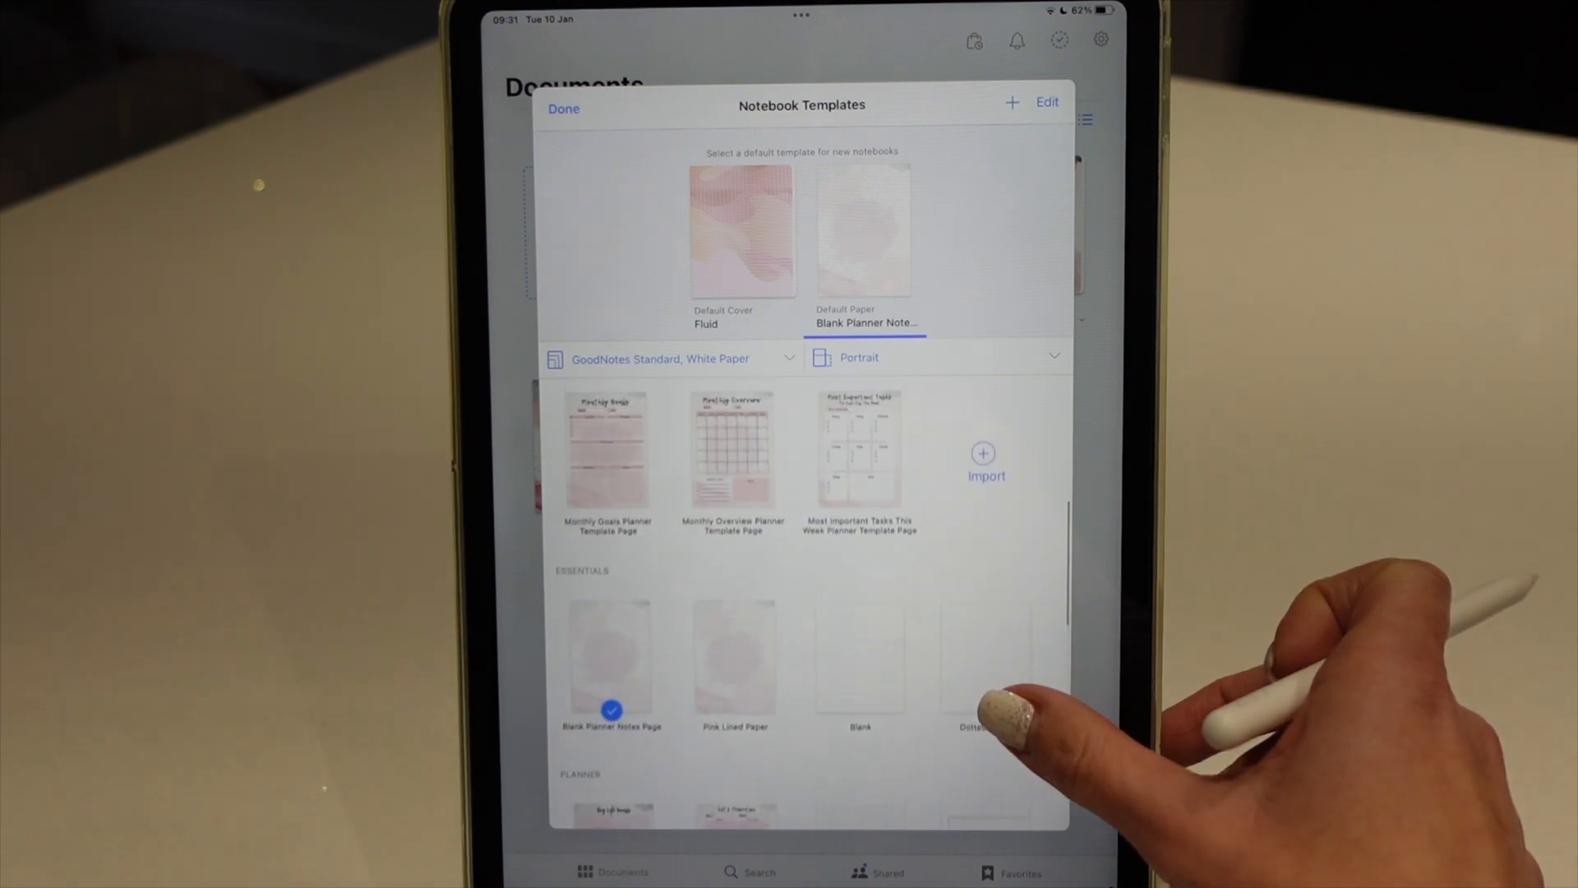
scroll("down", 3)
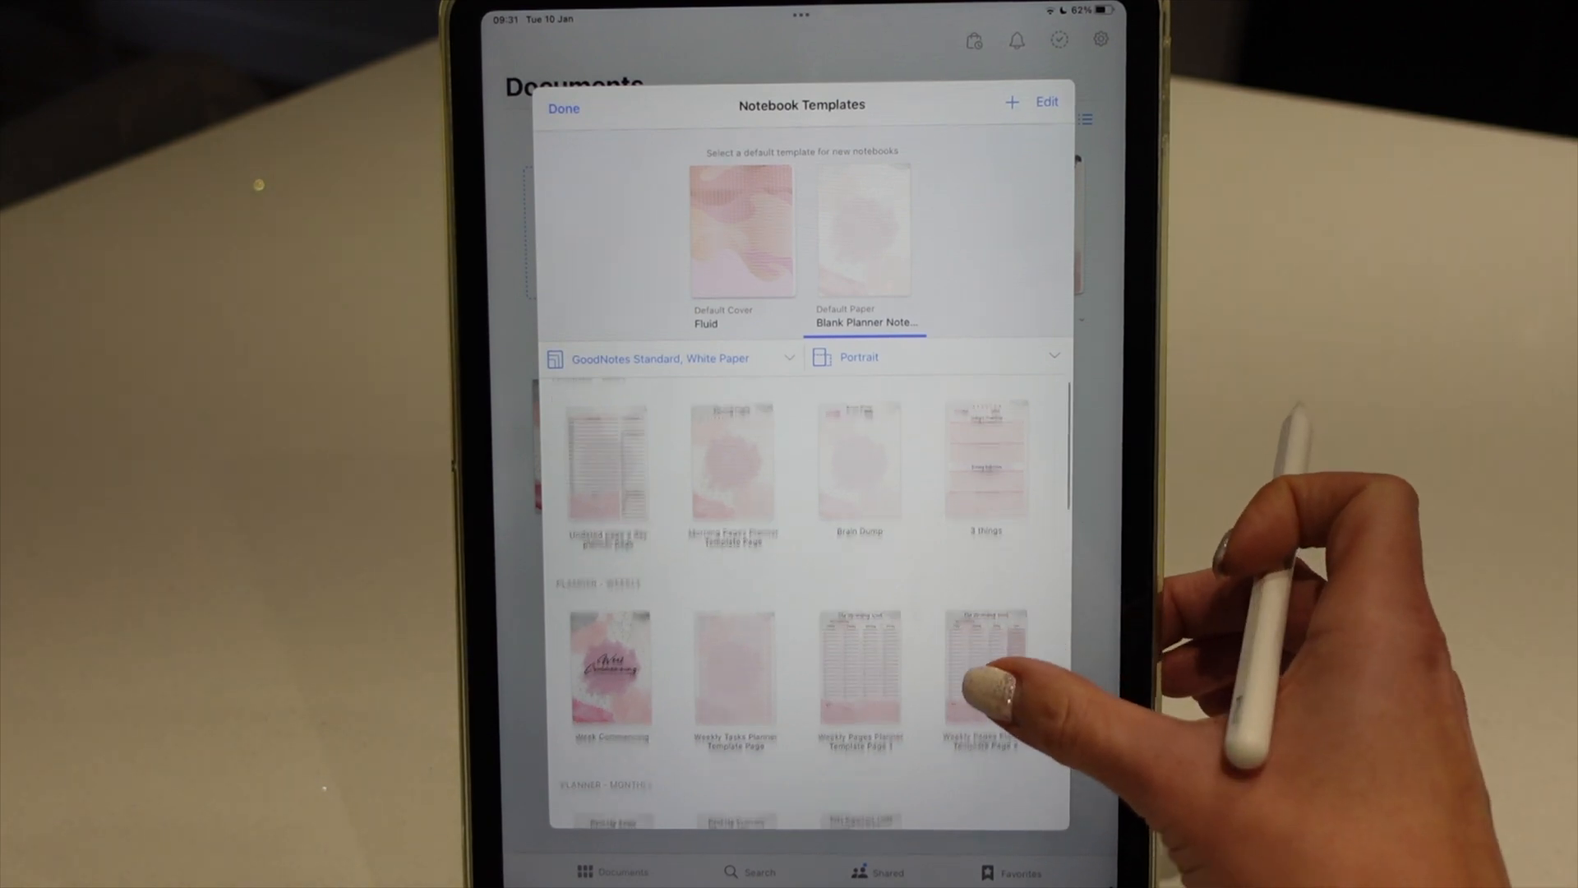
scroll("down", 3)
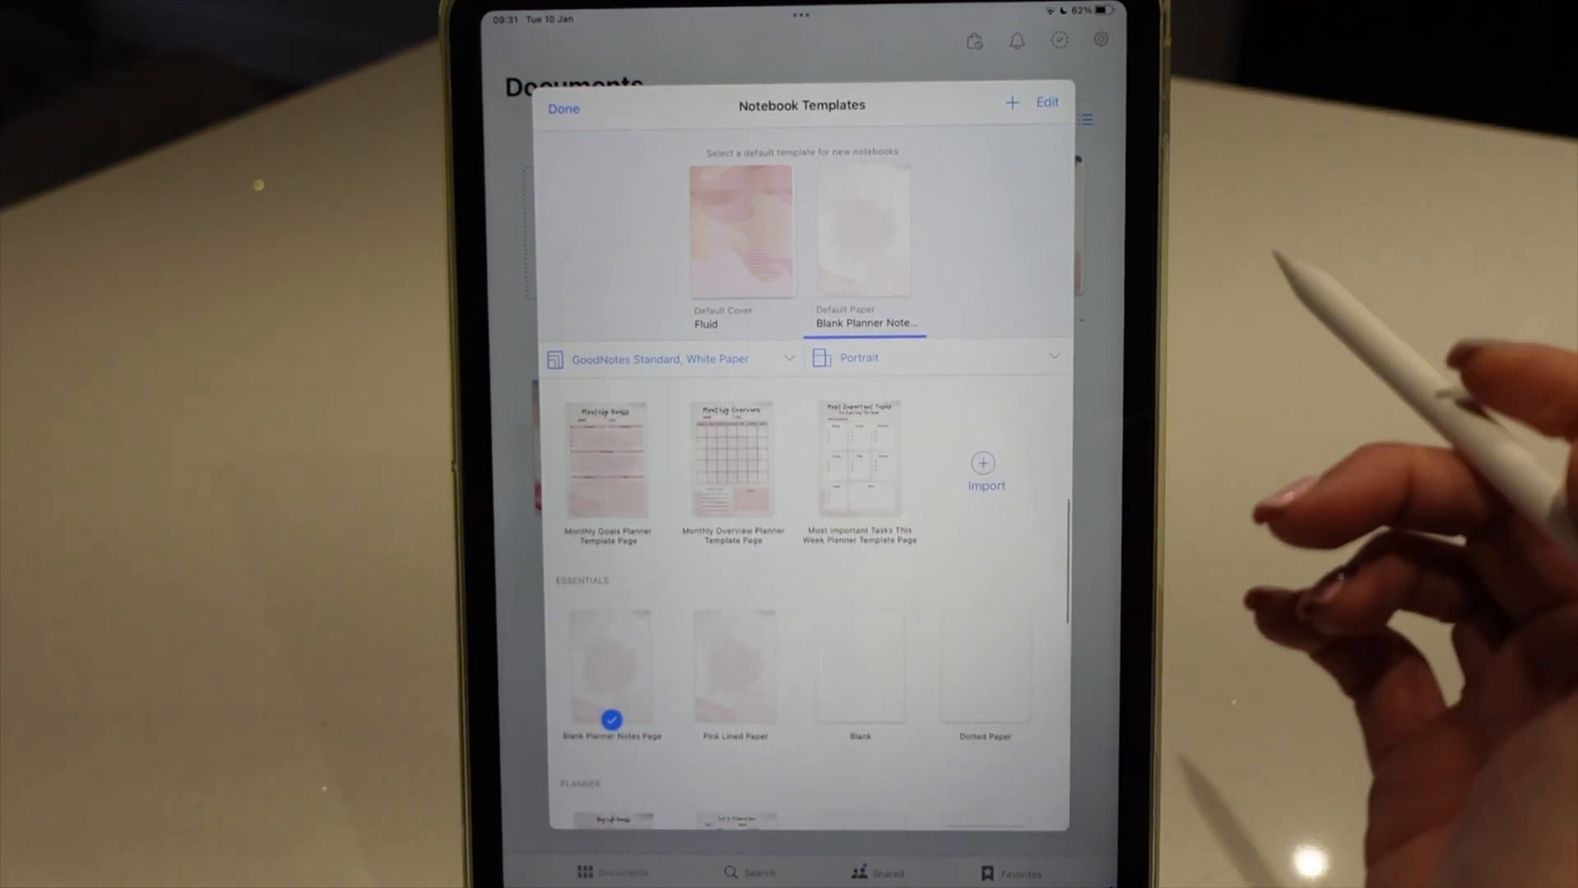
scroll("down", 3)
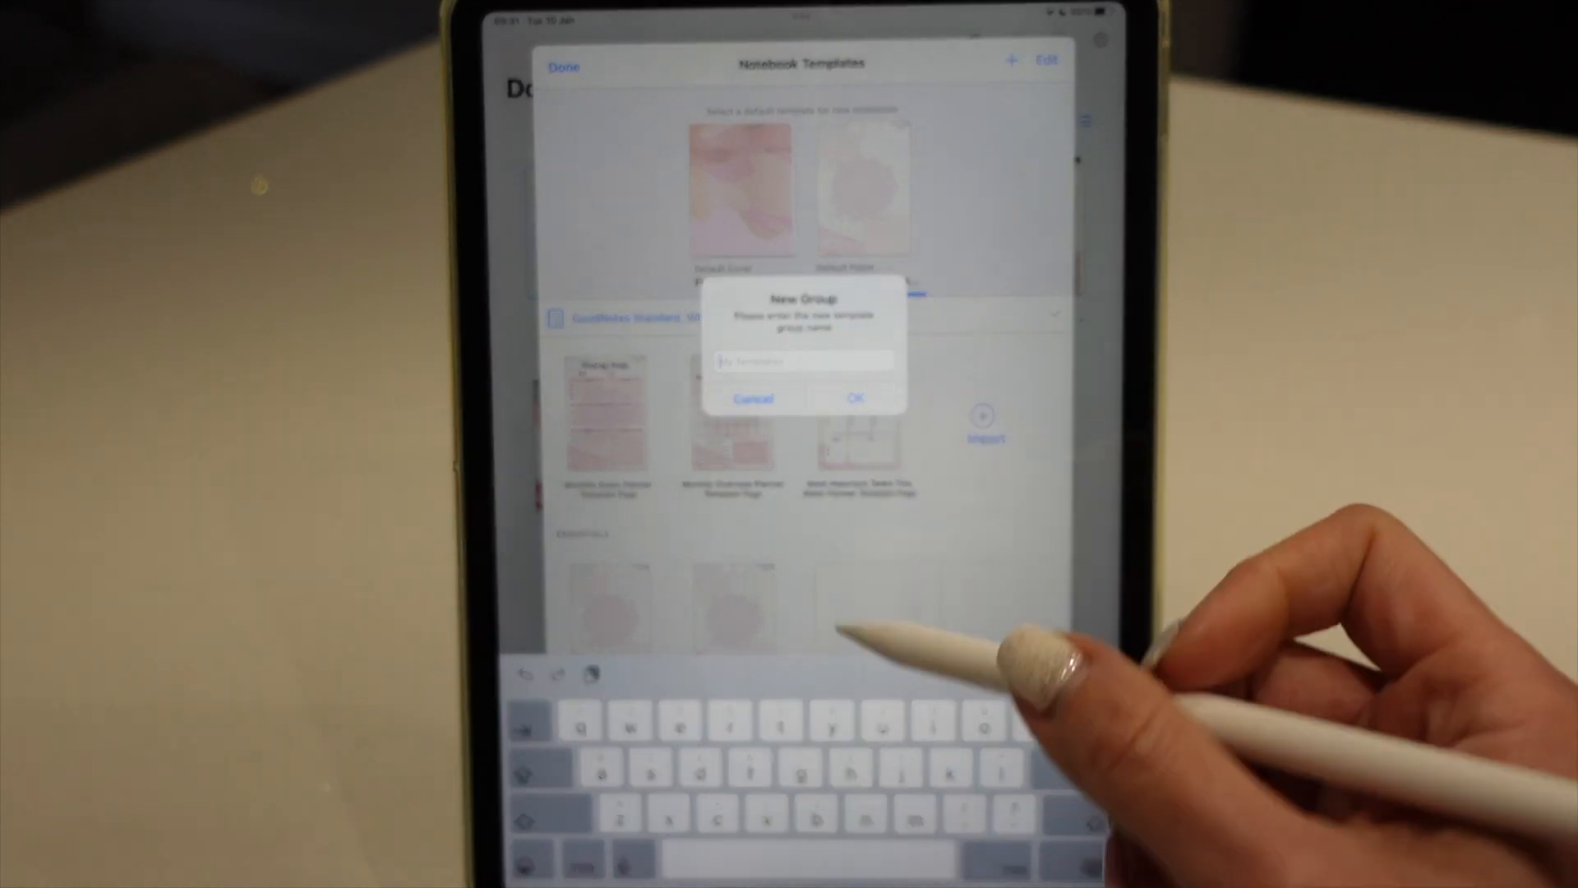
Step: Name the new template group 'New Templates' and scroll the templates list
type("New t")
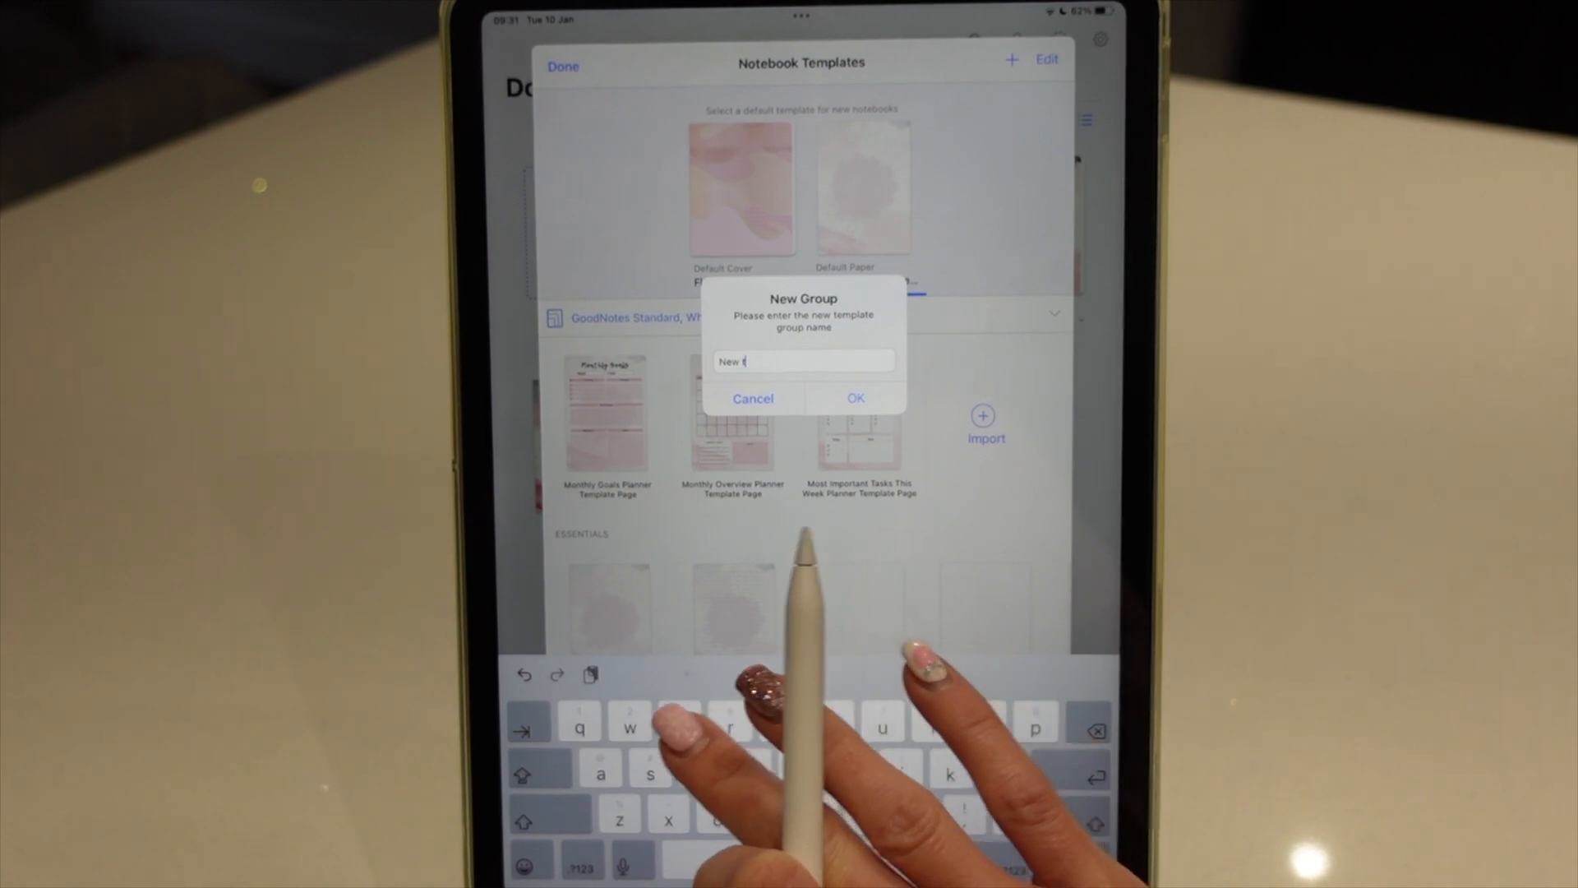
type("empla")
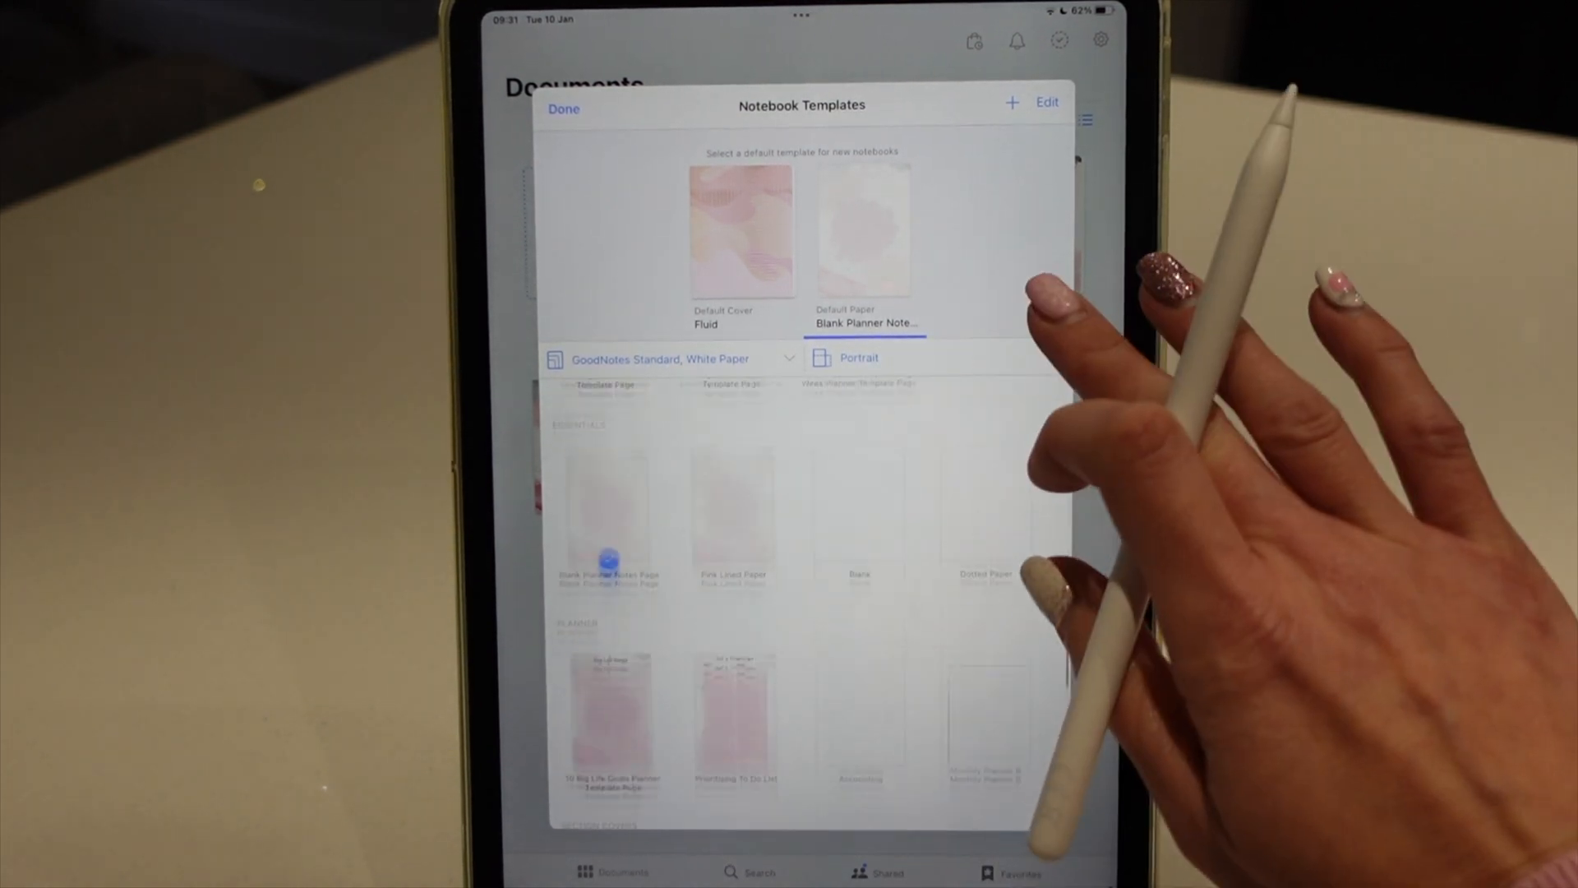
scroll("down", 3)
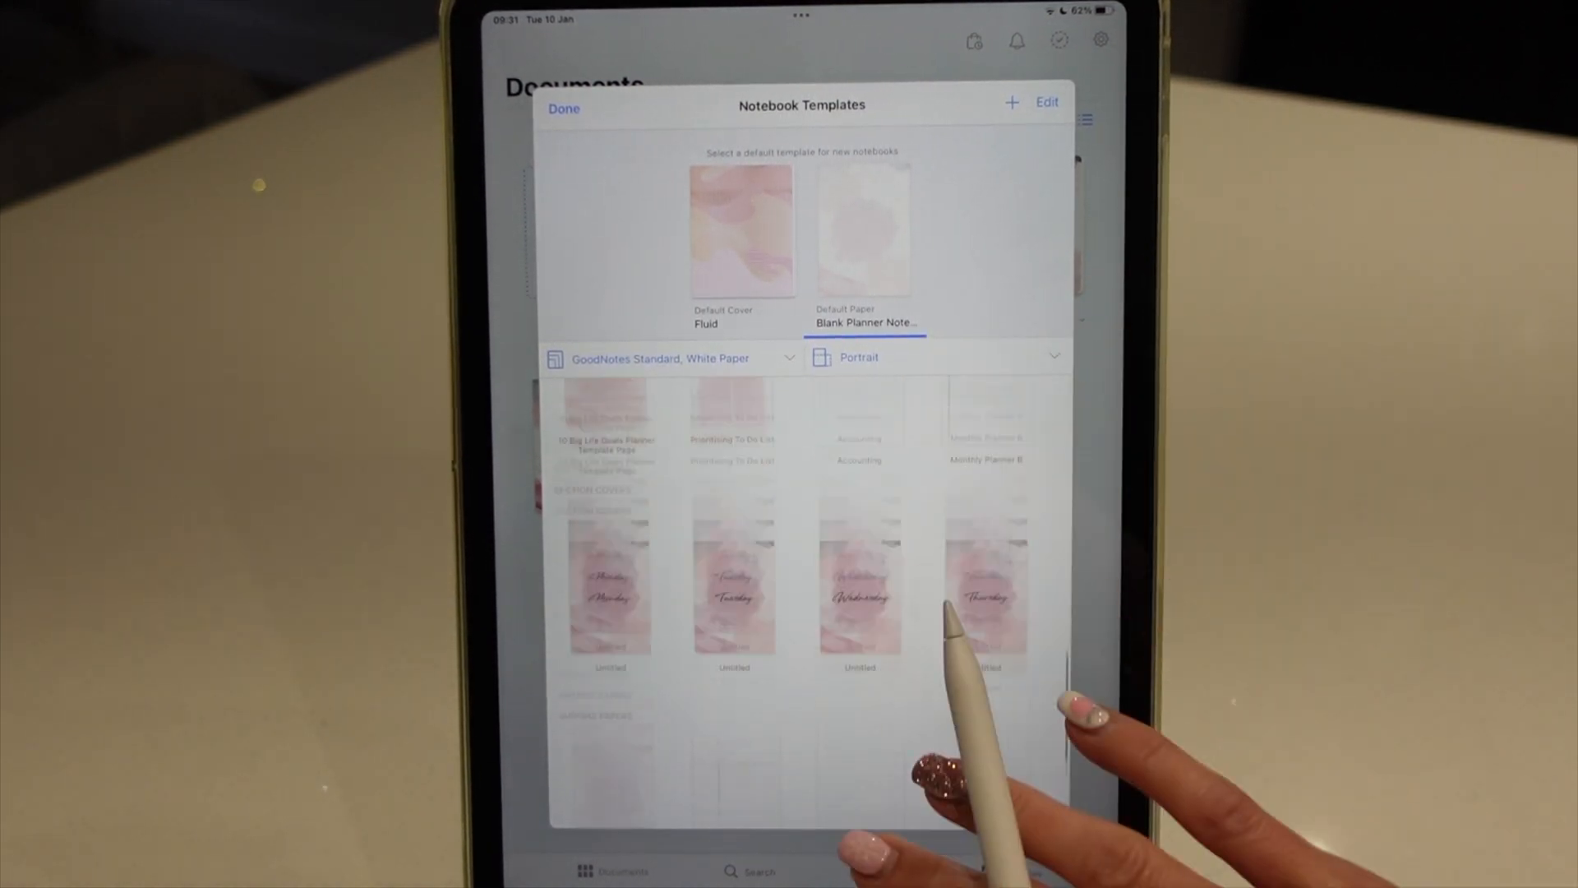
scroll("down", 3)
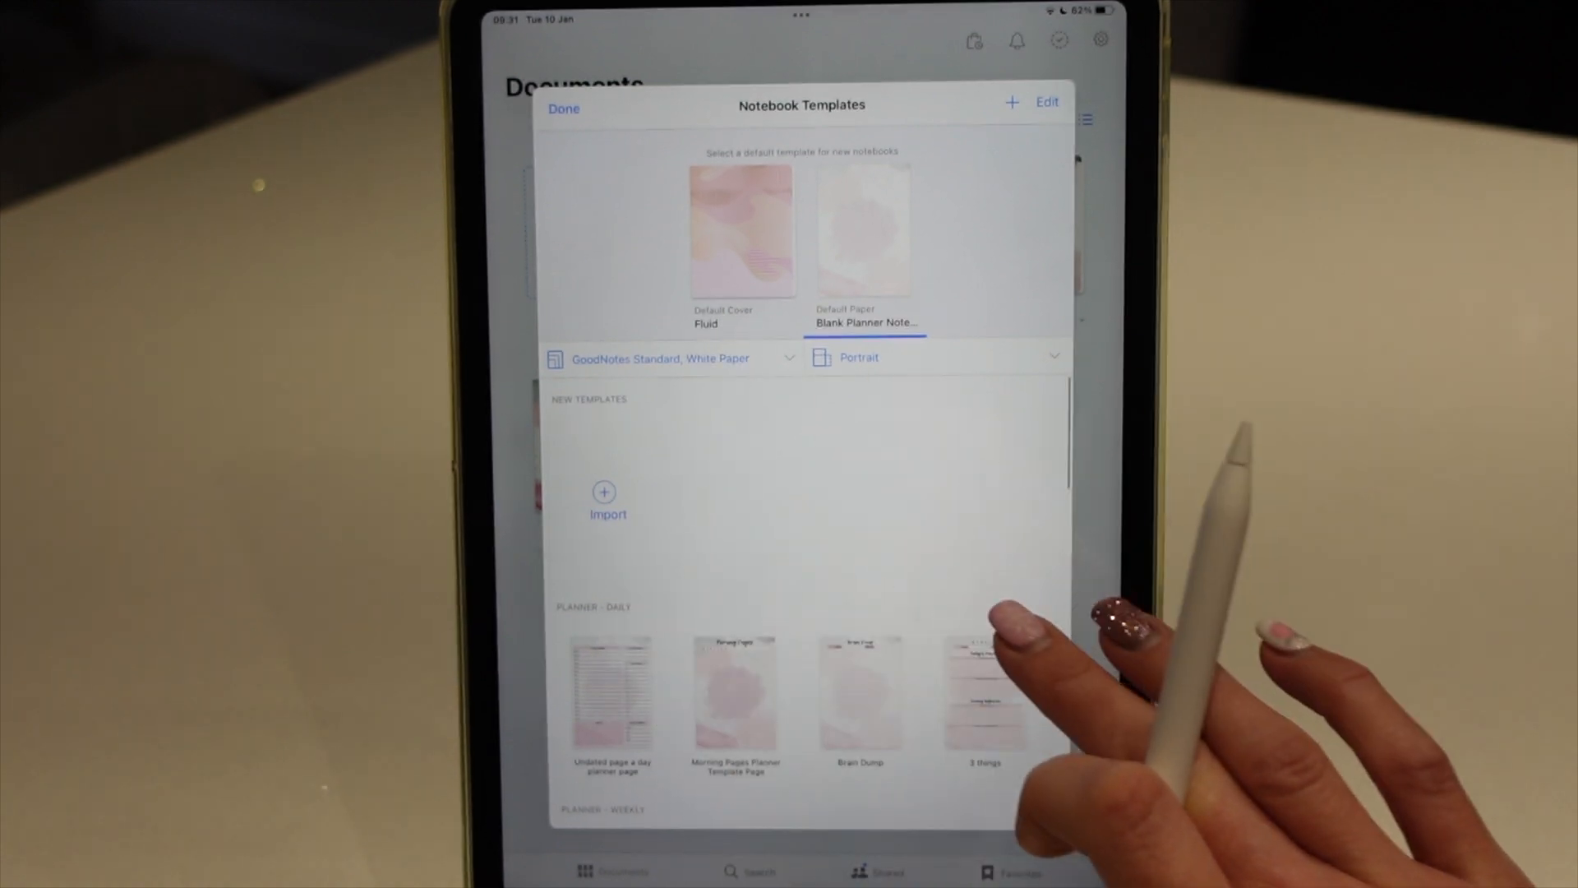
Step: Import the Today's 3 Things template file into the New Templates group
left_click(606, 500)
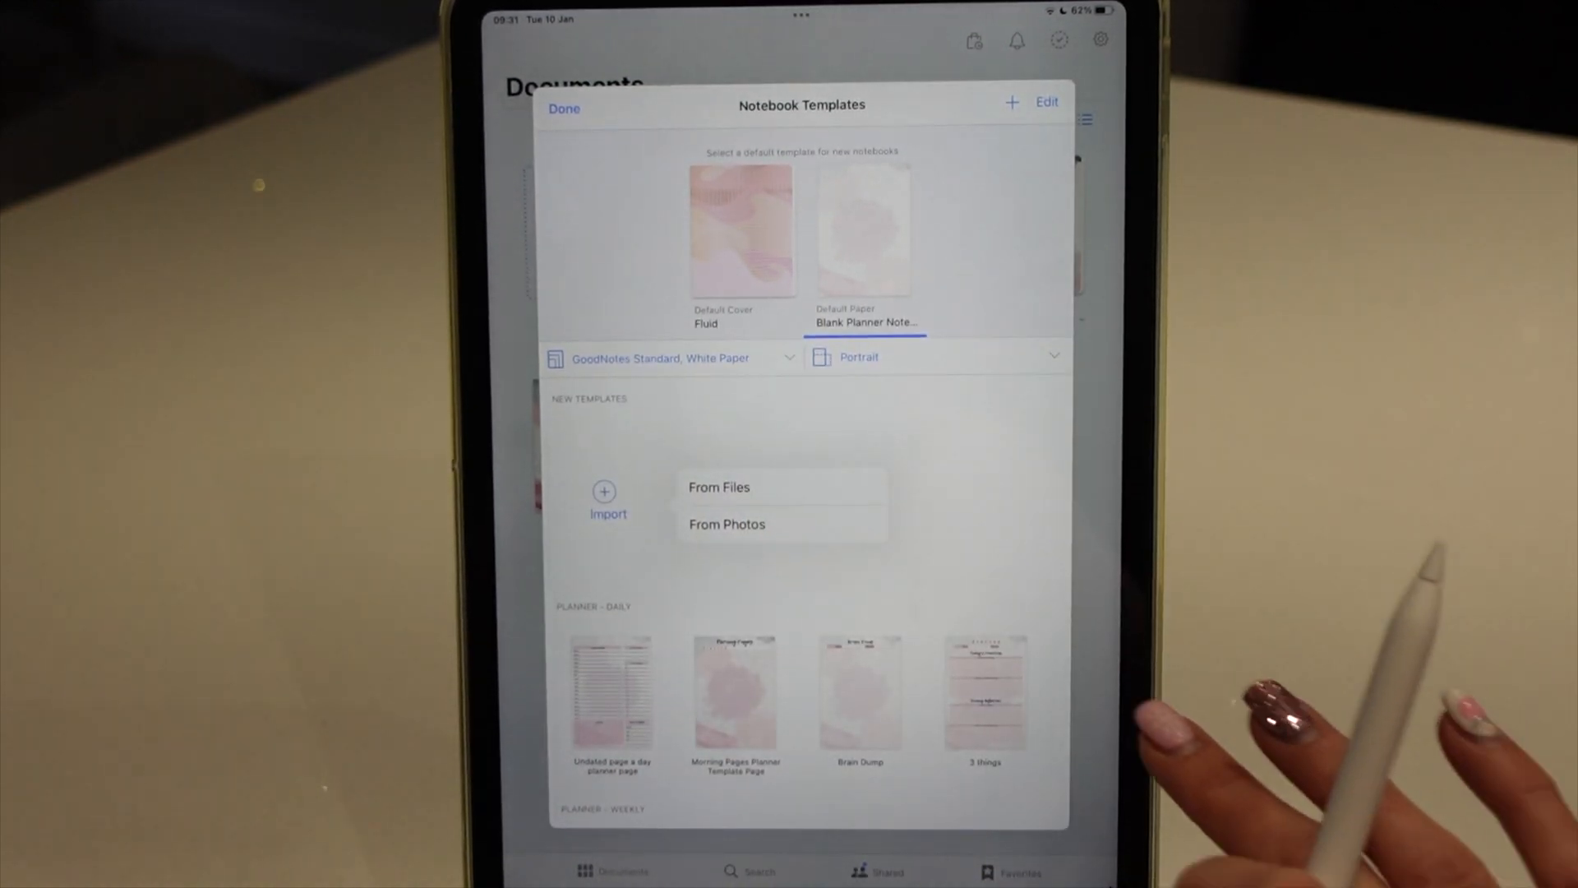
left_click(718, 486)
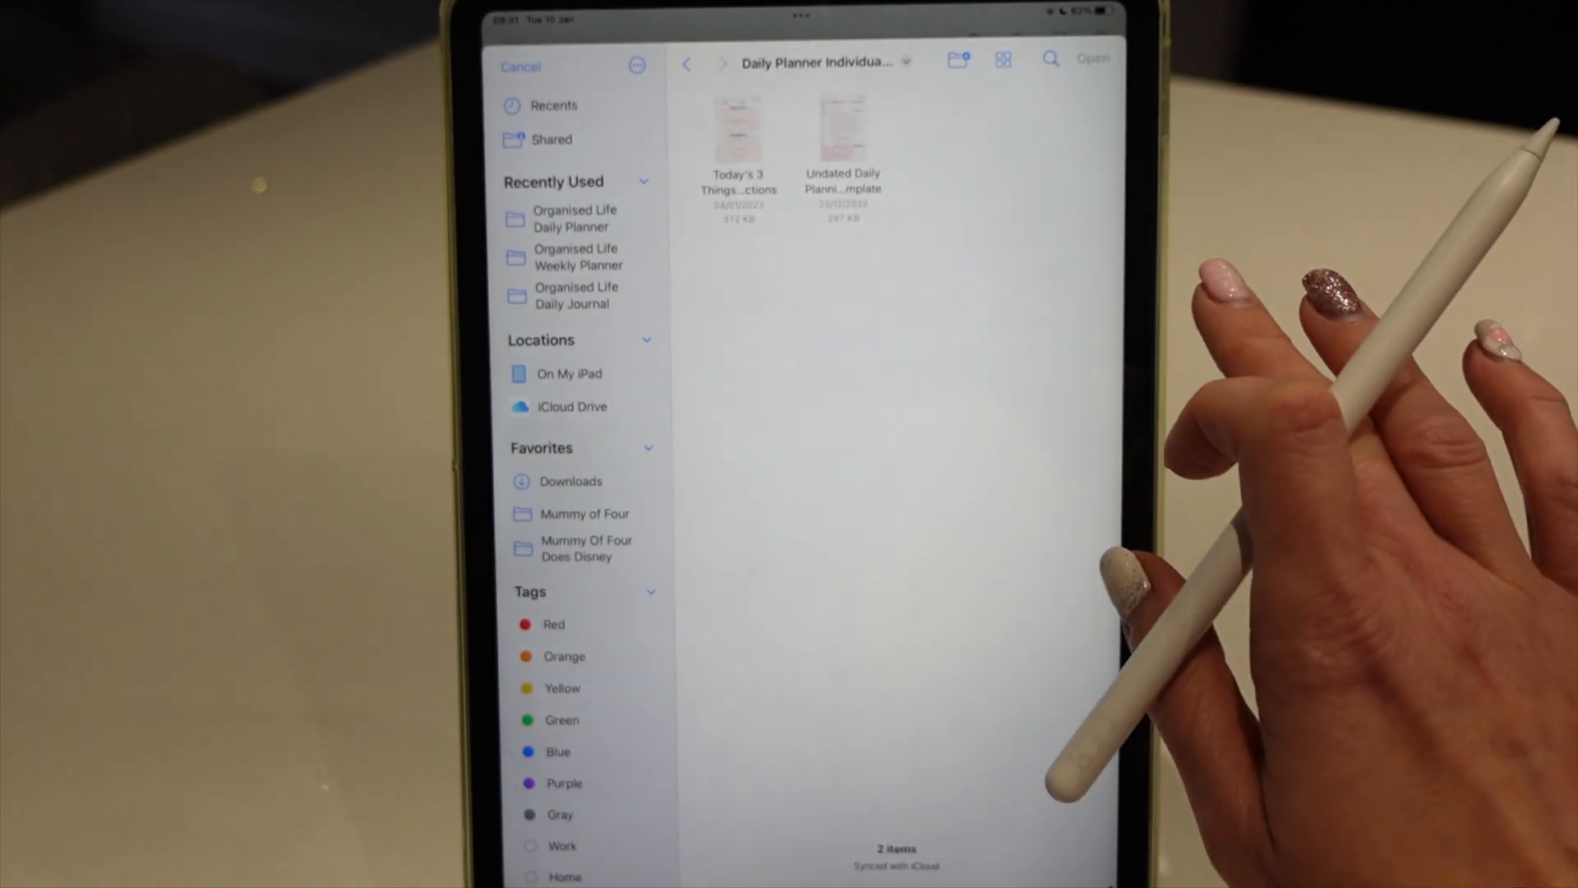
left_click(738, 131)
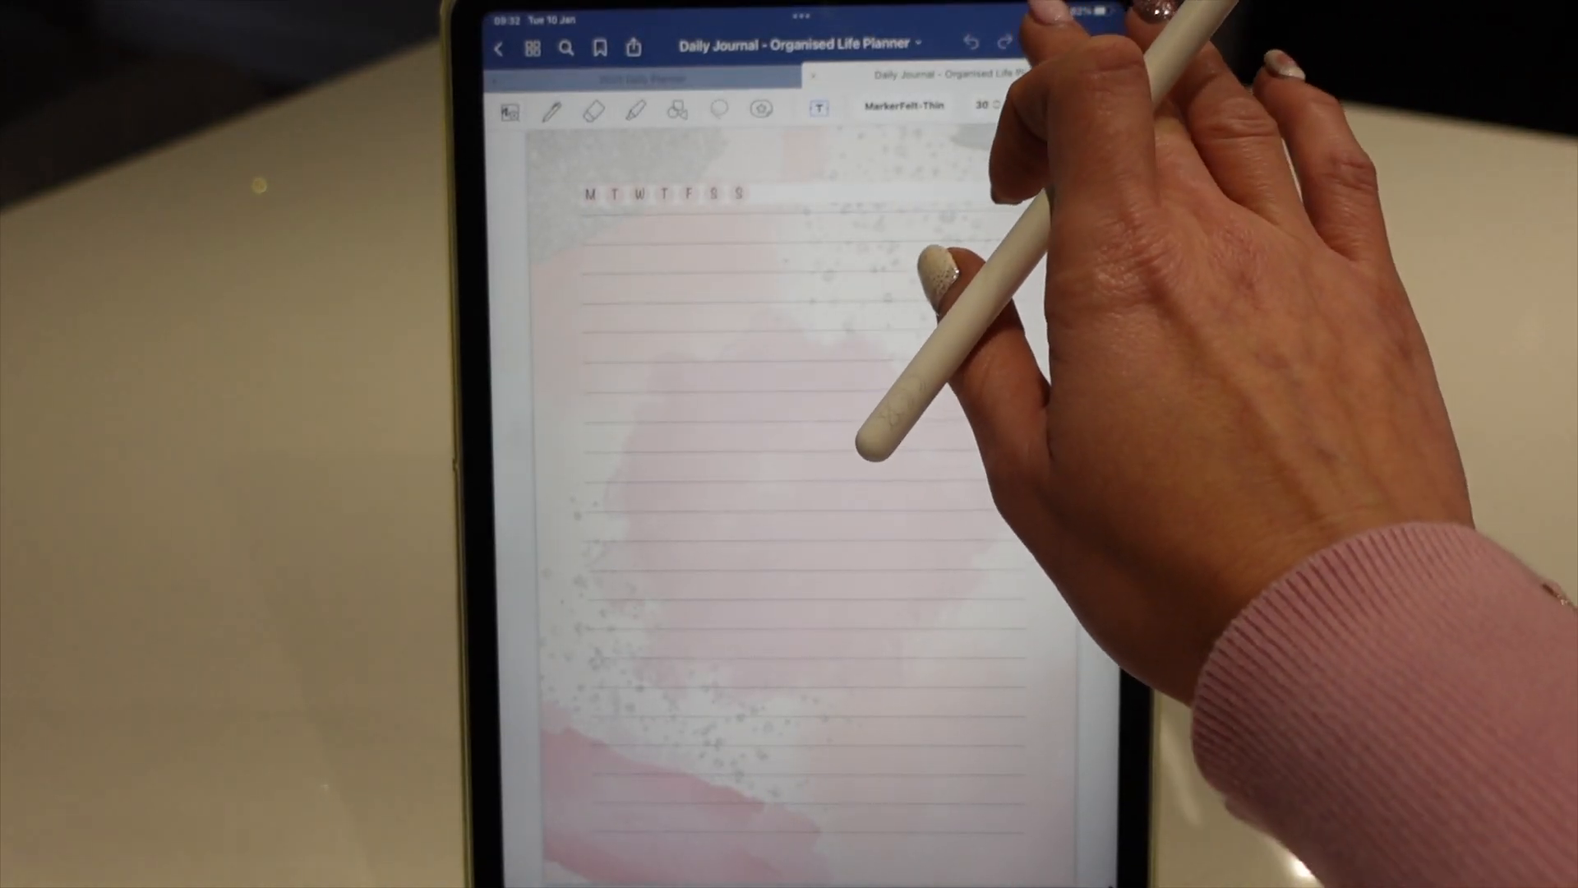
Step: Add a Today's 3 Things Priorities & Reflections page to the Daily Journal
left_click(1040, 41)
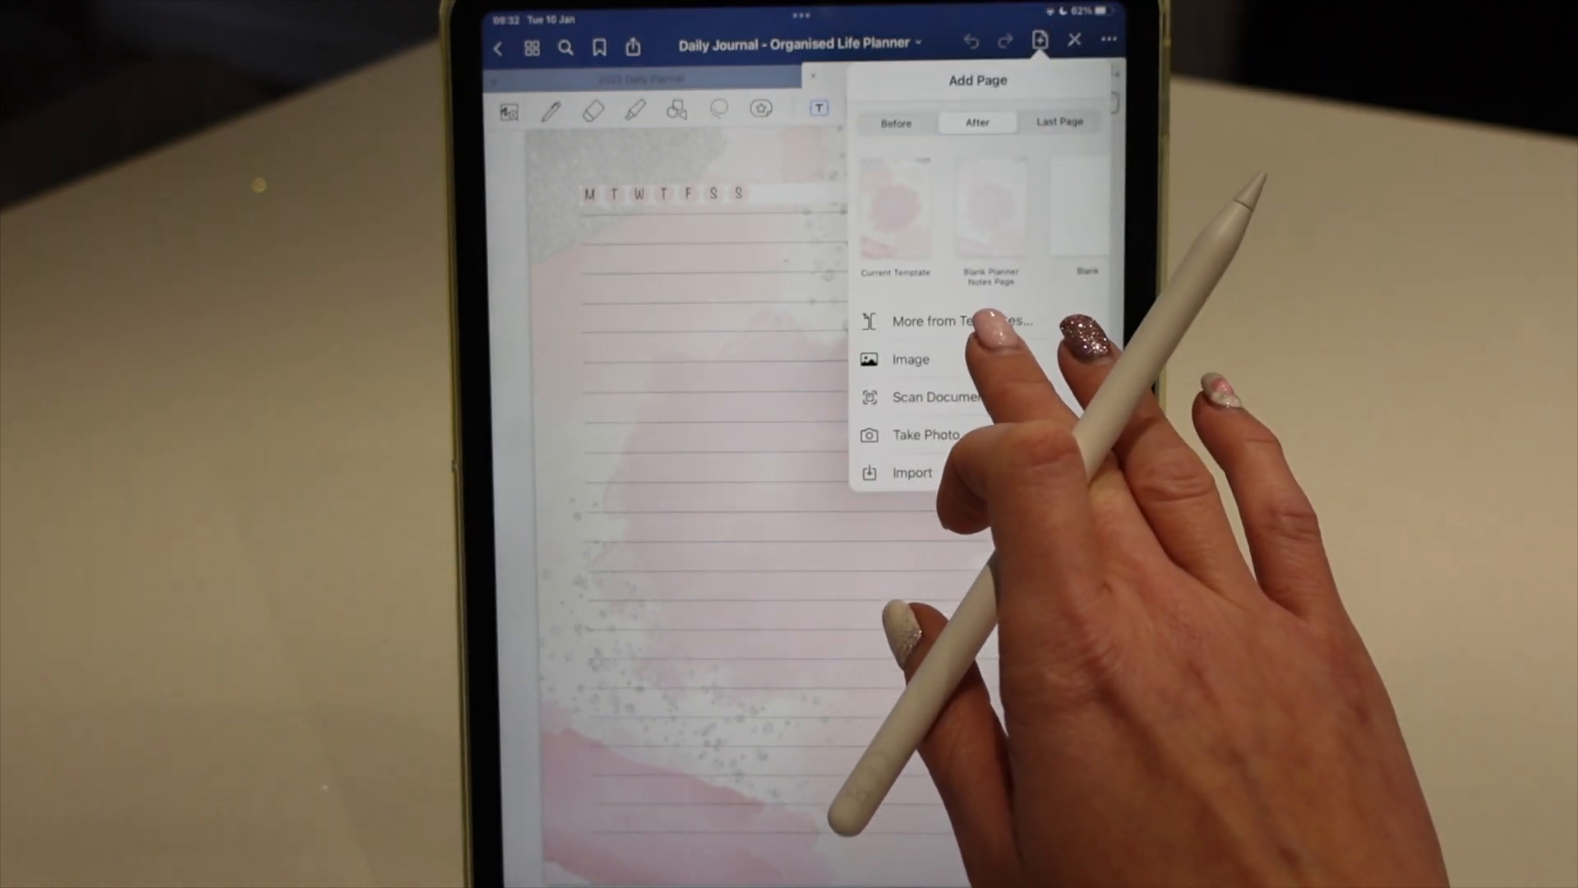
left_click(961, 320)
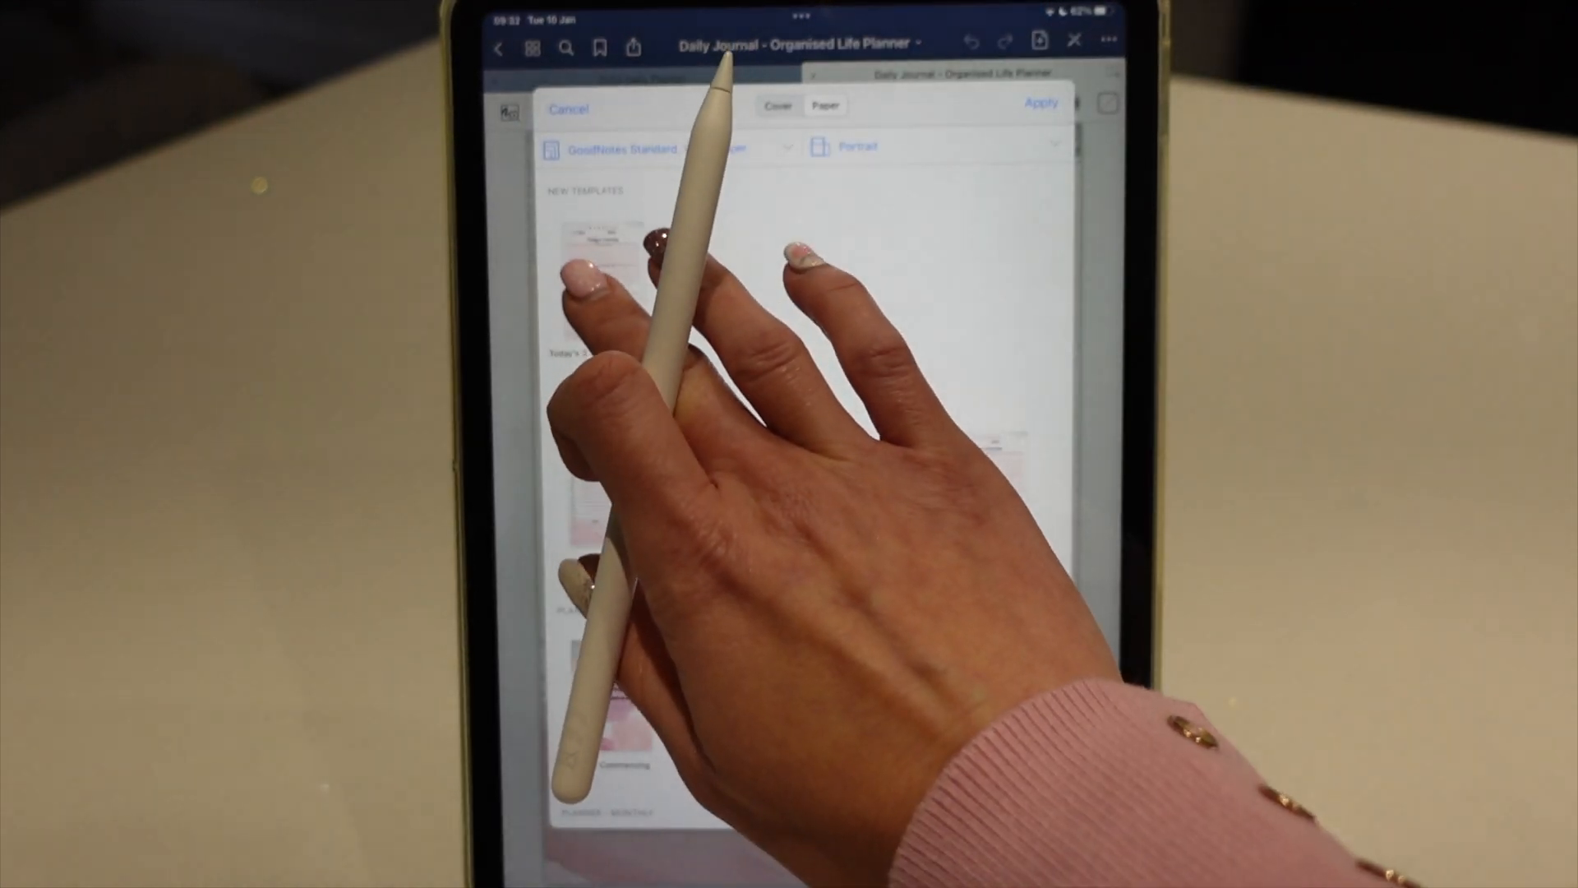
left_click(604, 280)
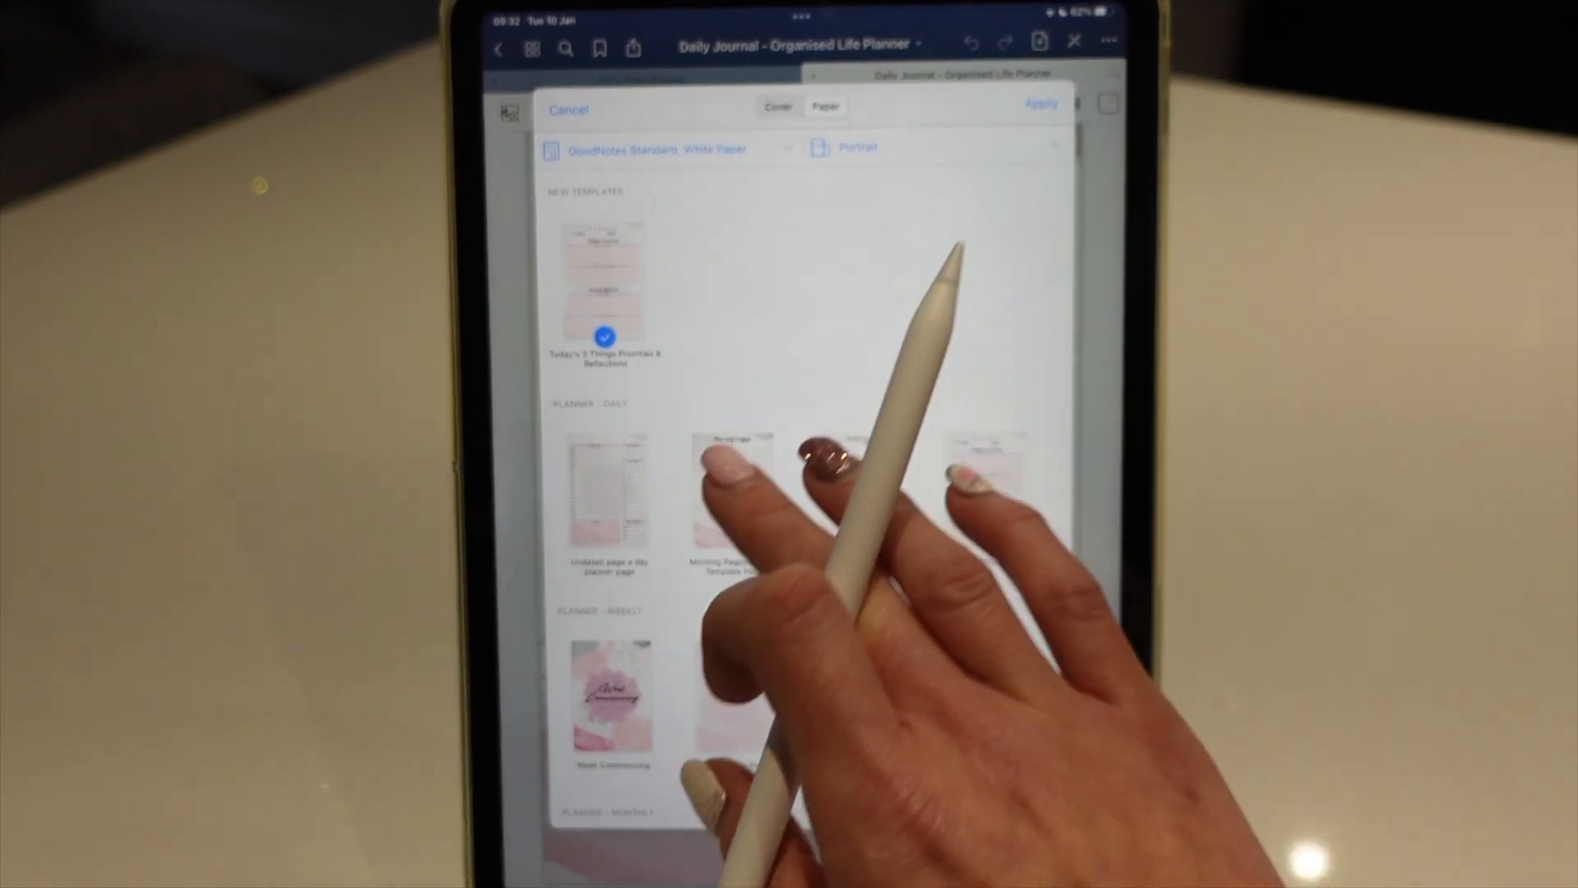
left_click(1041, 104)
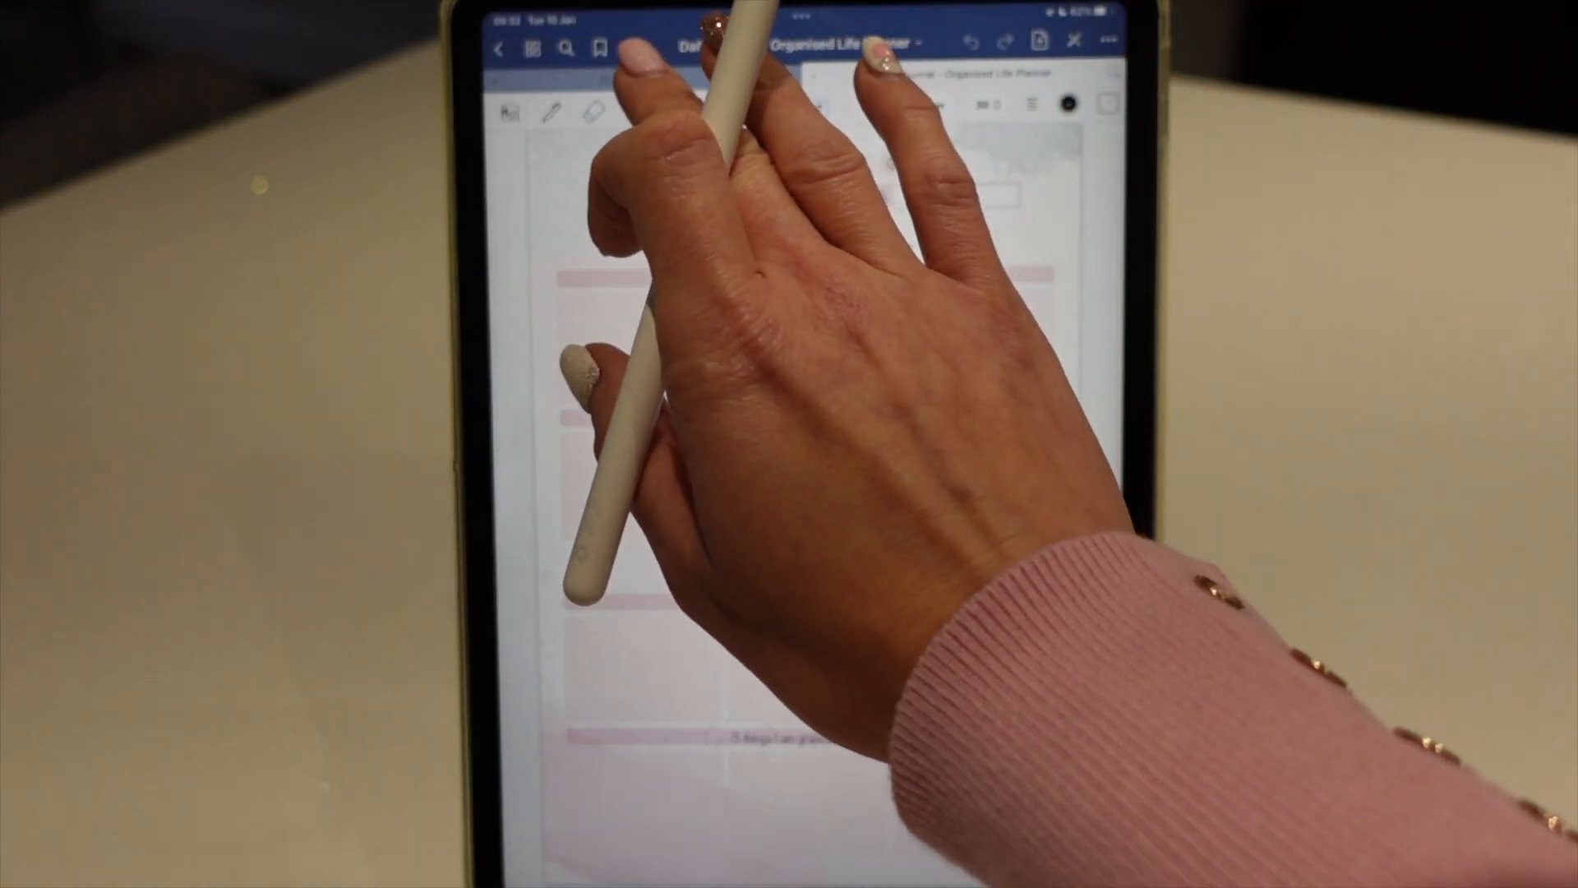
Step: Move the new Today's 3 Things page into the 2023 Daily Planner
left_click(1108, 40)
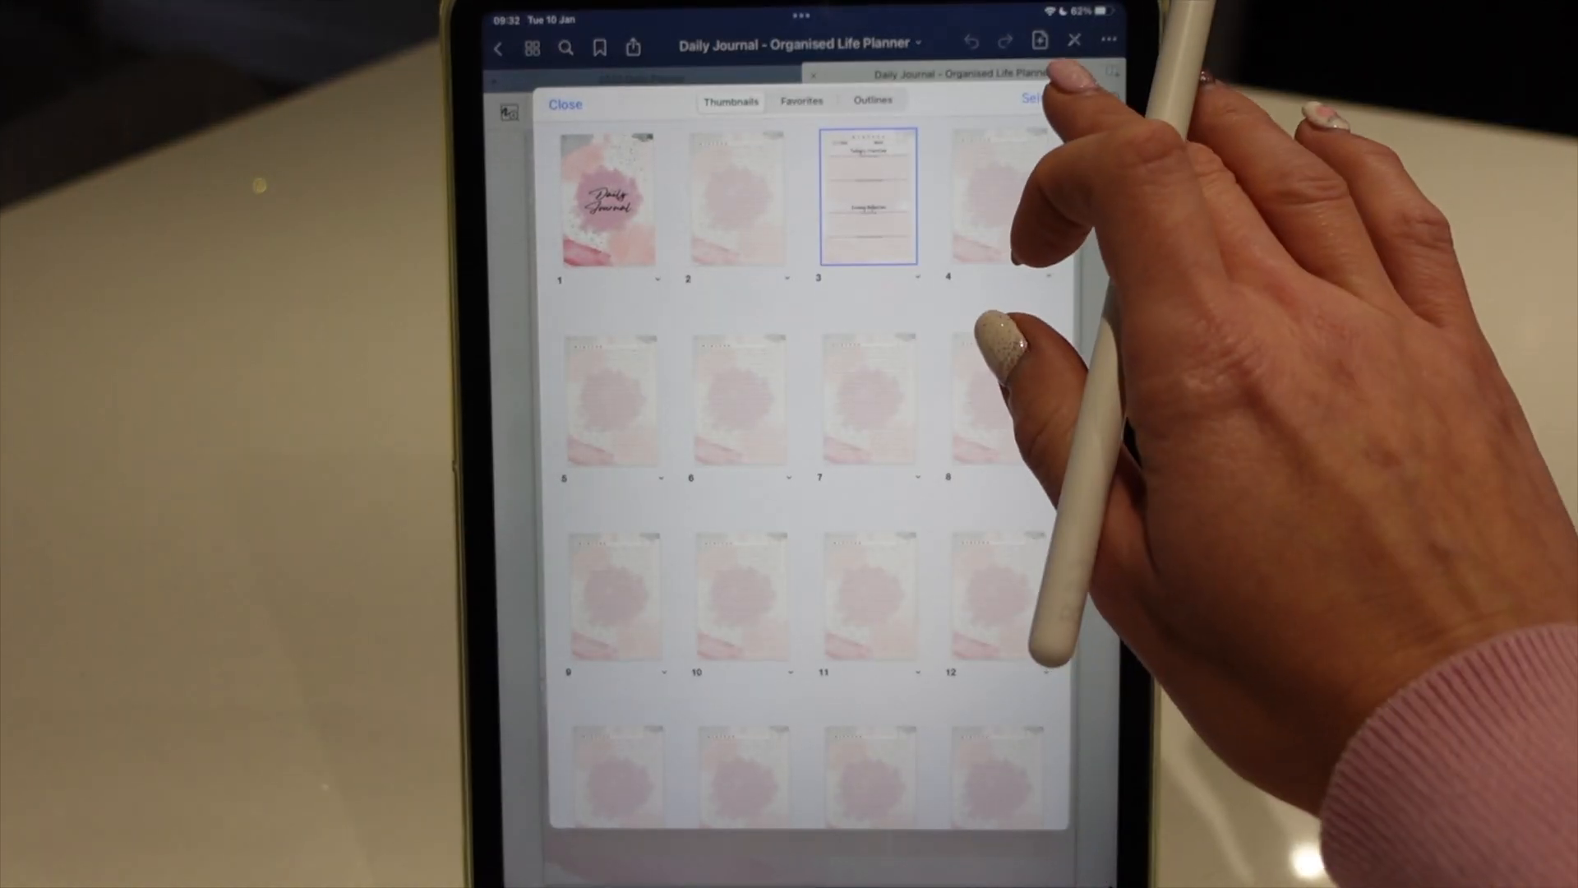
left_click(1037, 98)
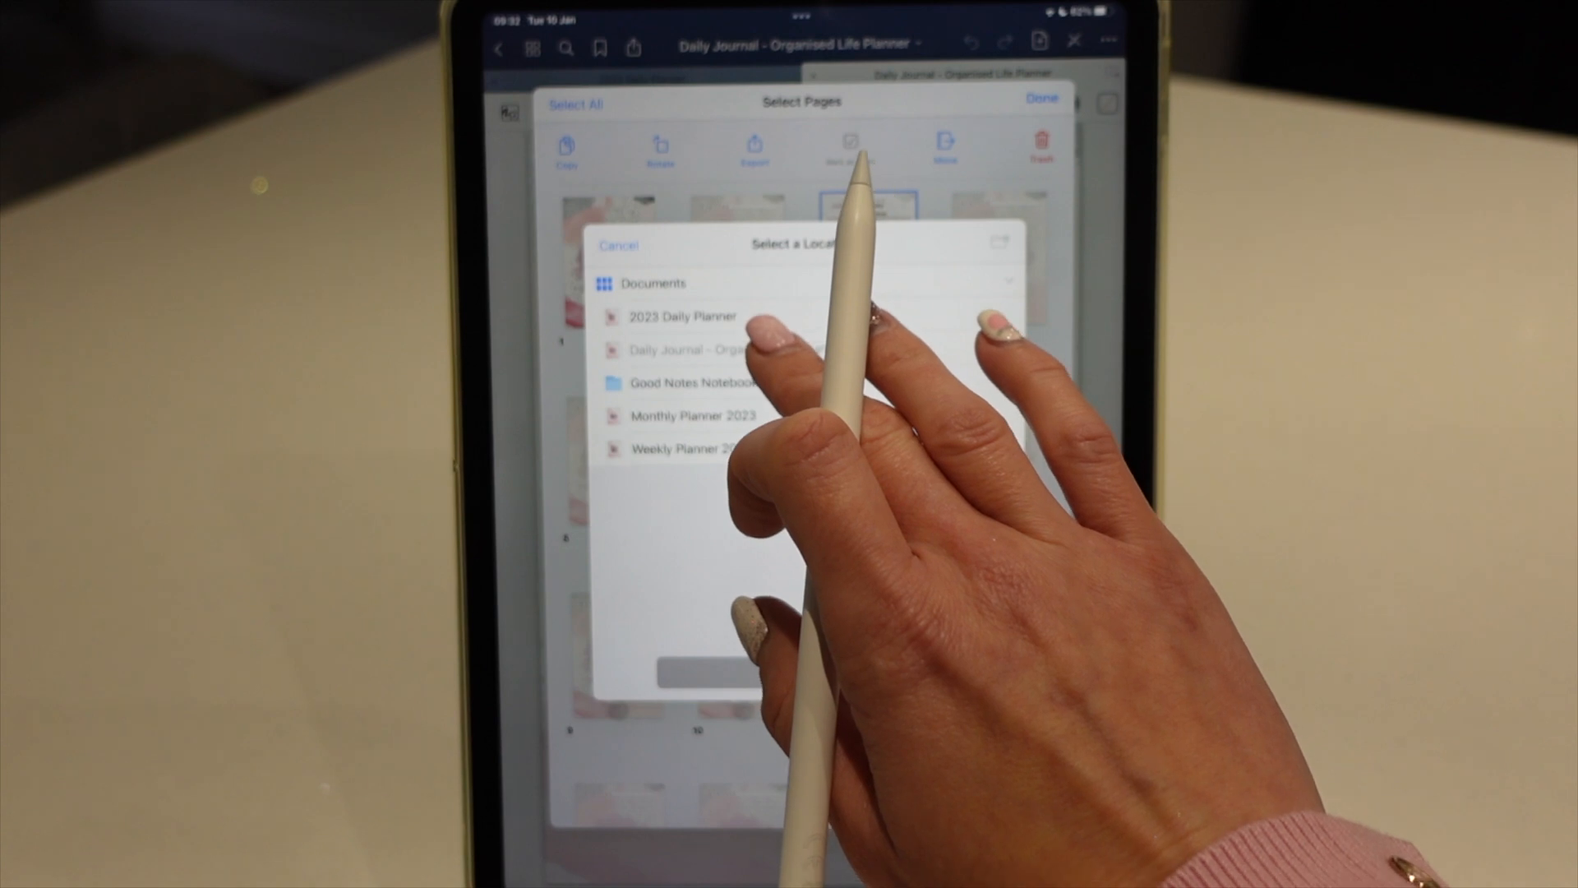
left_click(683, 315)
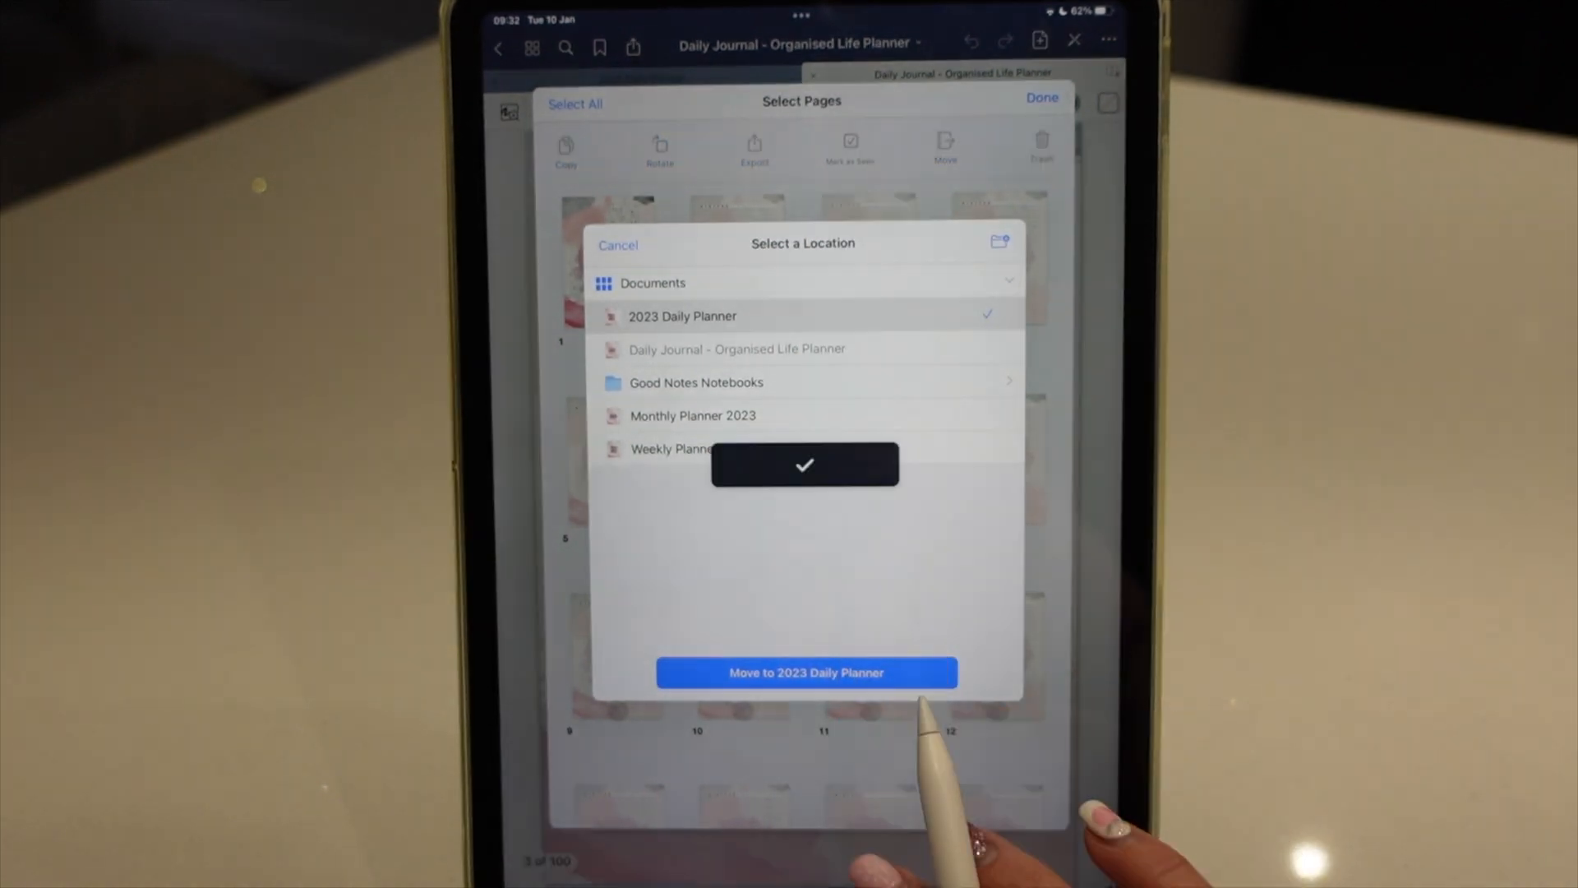
left_click(804, 673)
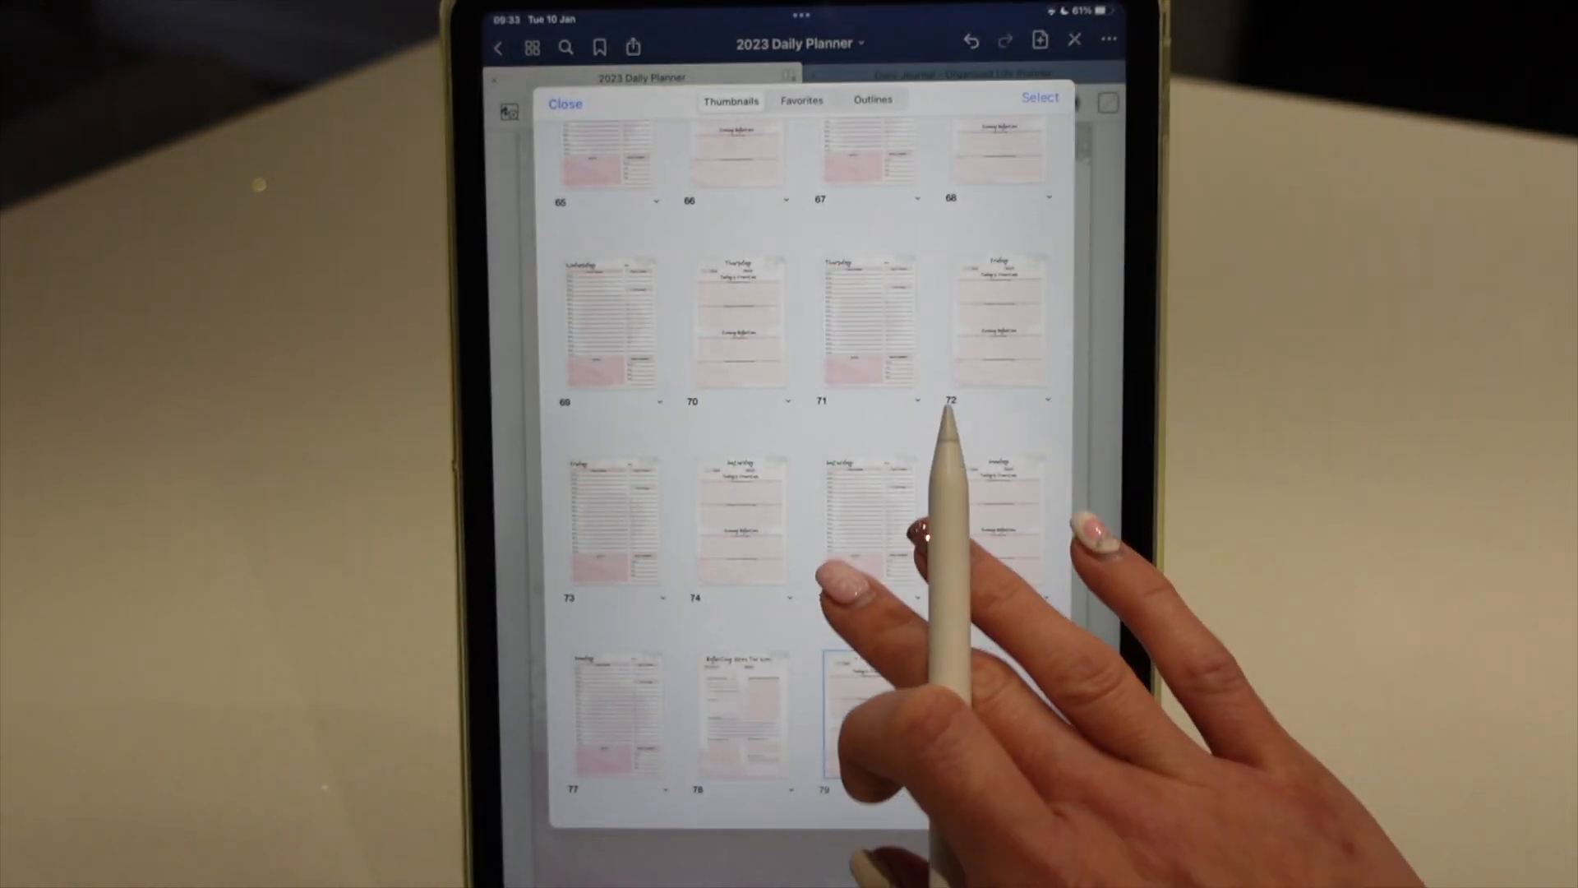
Step: Select and copy planner pages 77–79, then open page 79
left_click(1040, 97)
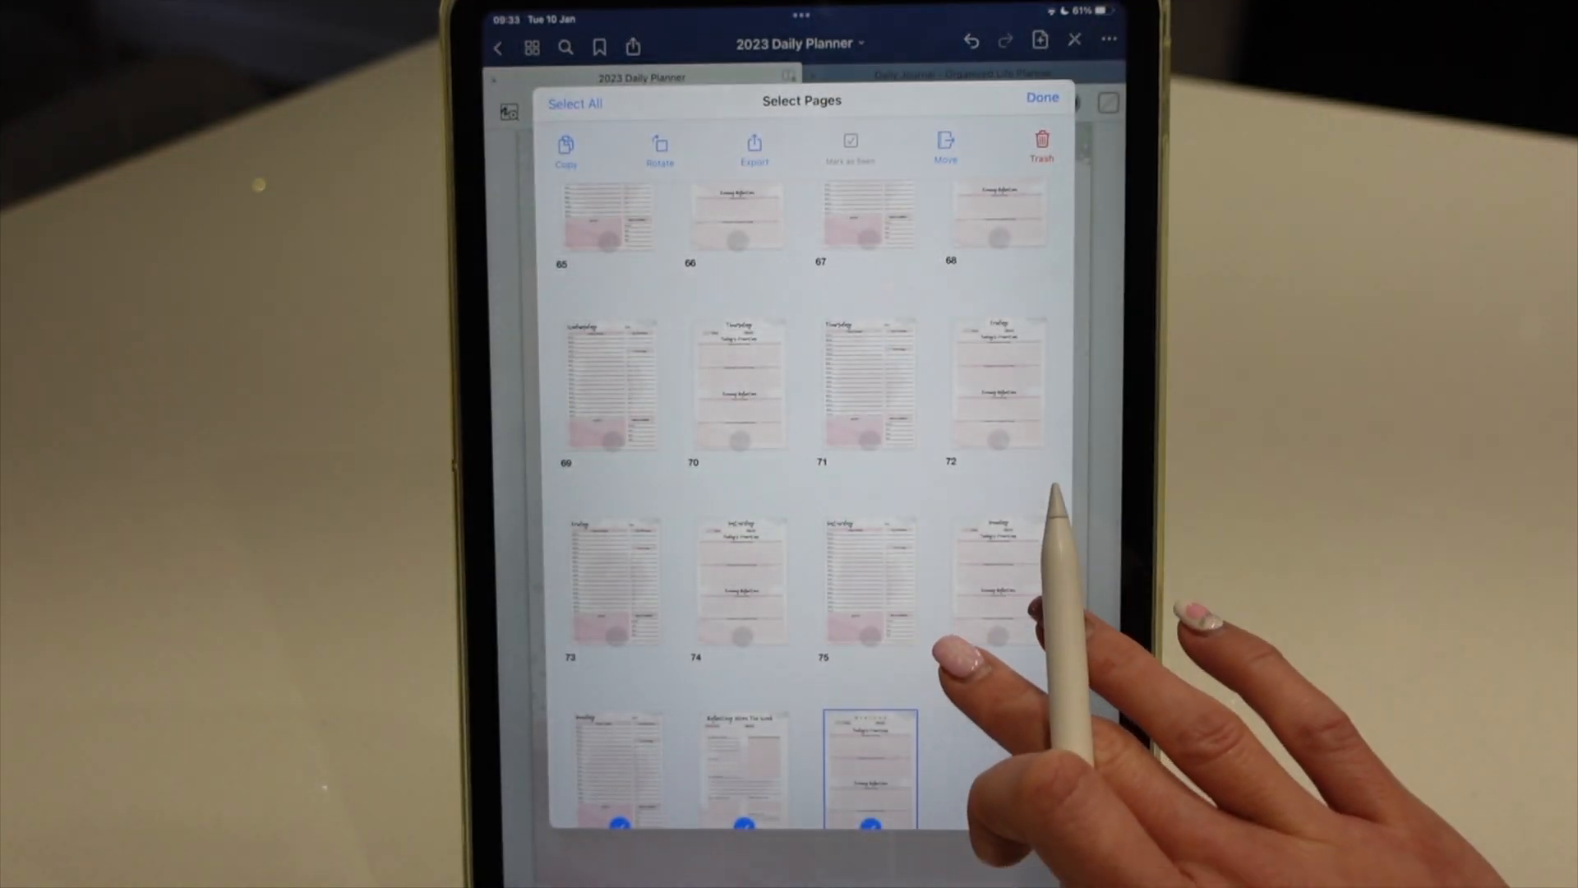
left_click(566, 146)
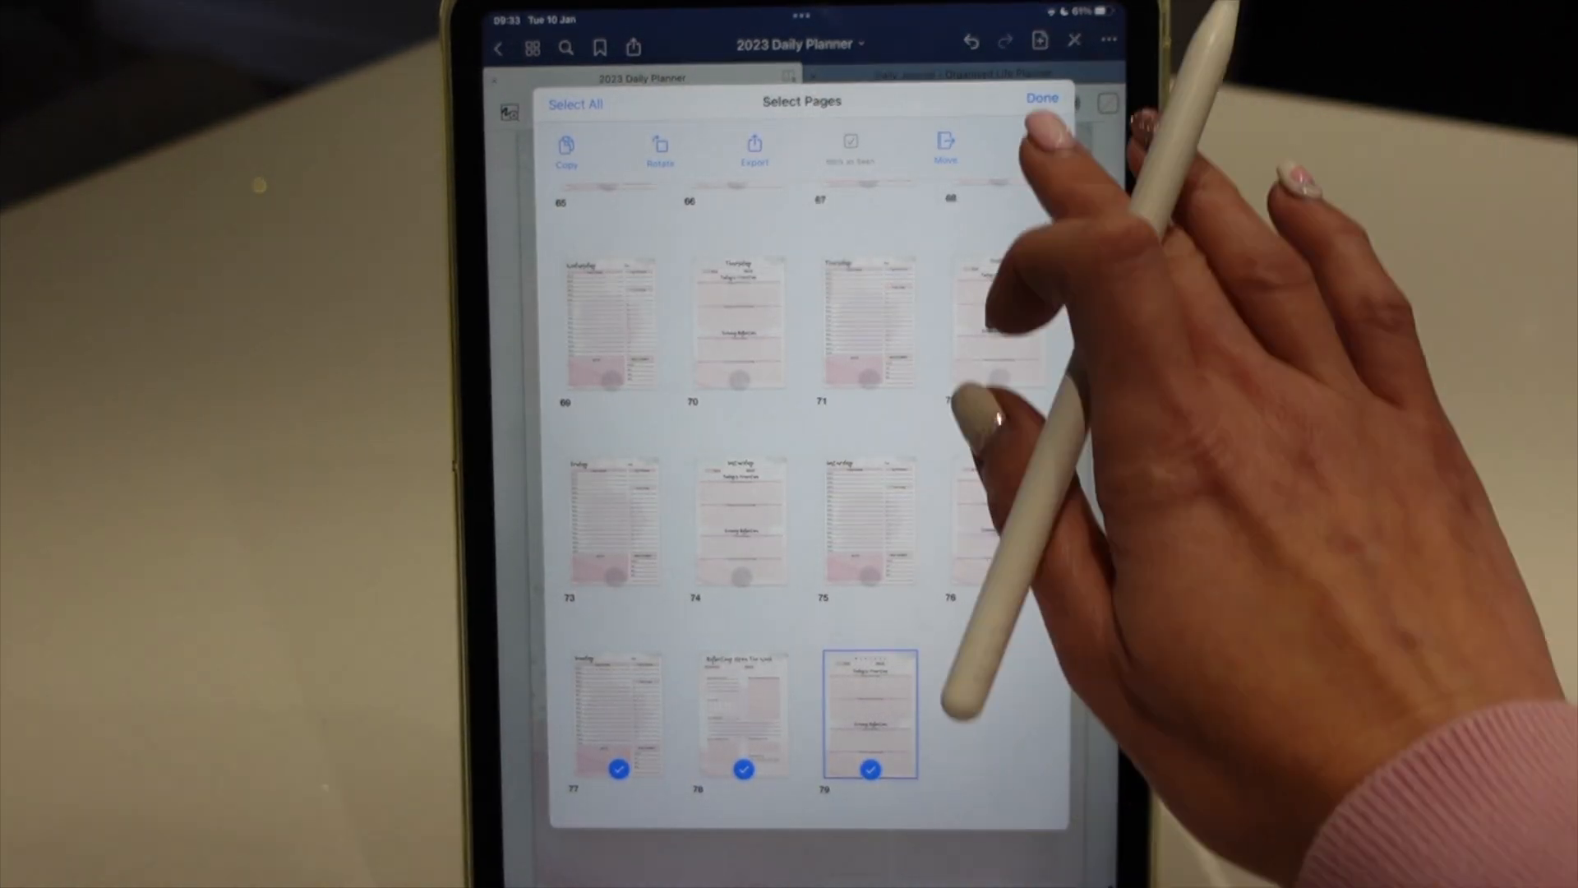
left_click(1042, 98)
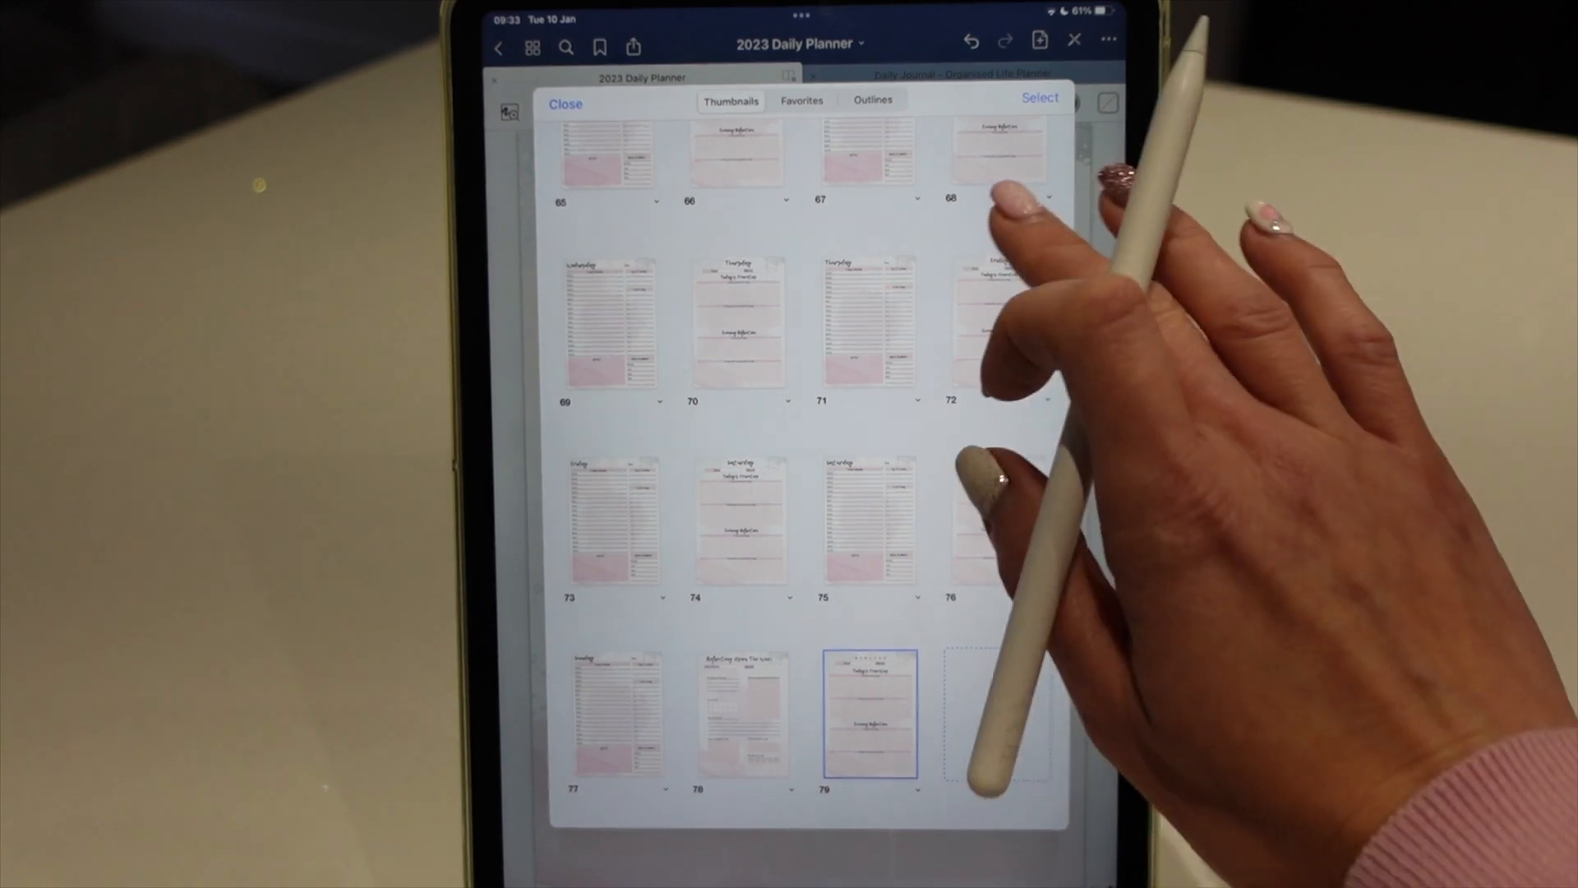
left_click(871, 715)
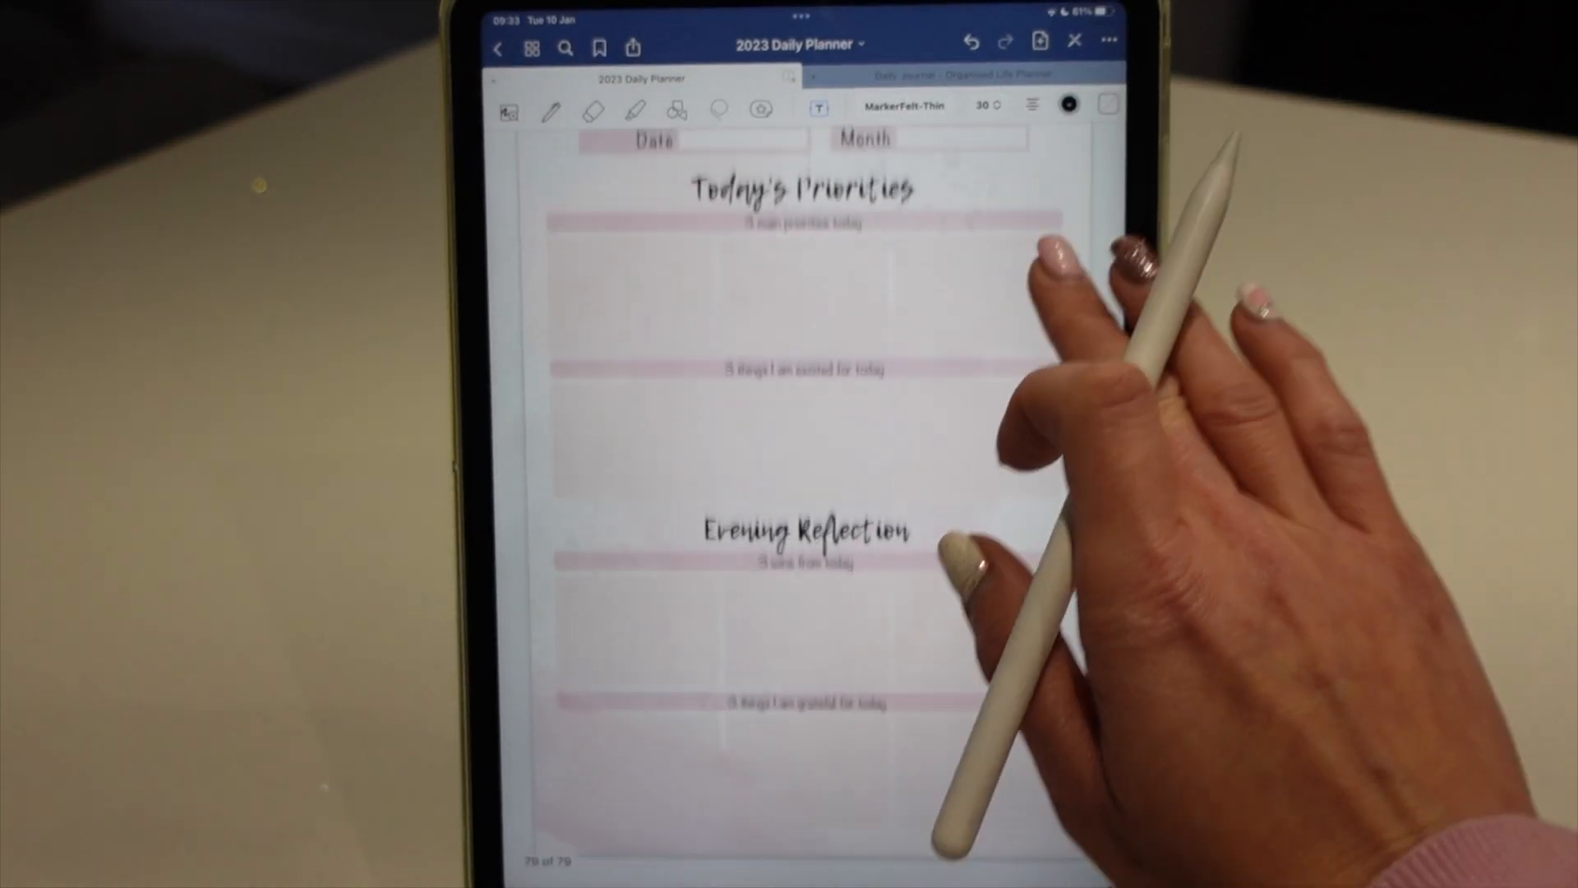
Step: Paste the copied planner pages after page 79 using the Add Page menu
left_click(1041, 41)
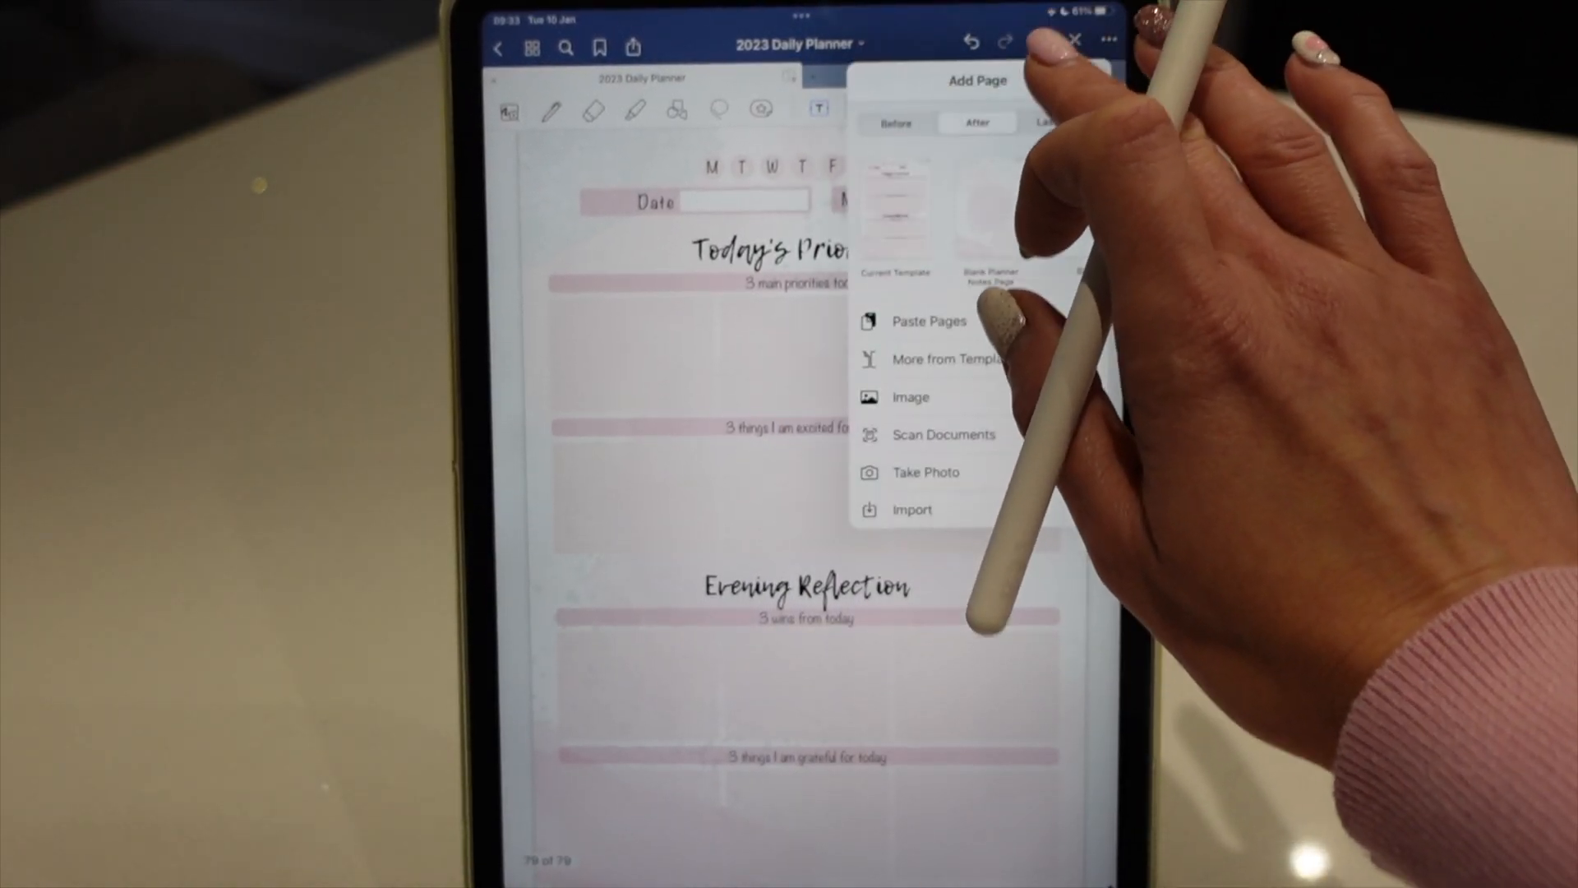
left_click(1072, 40)
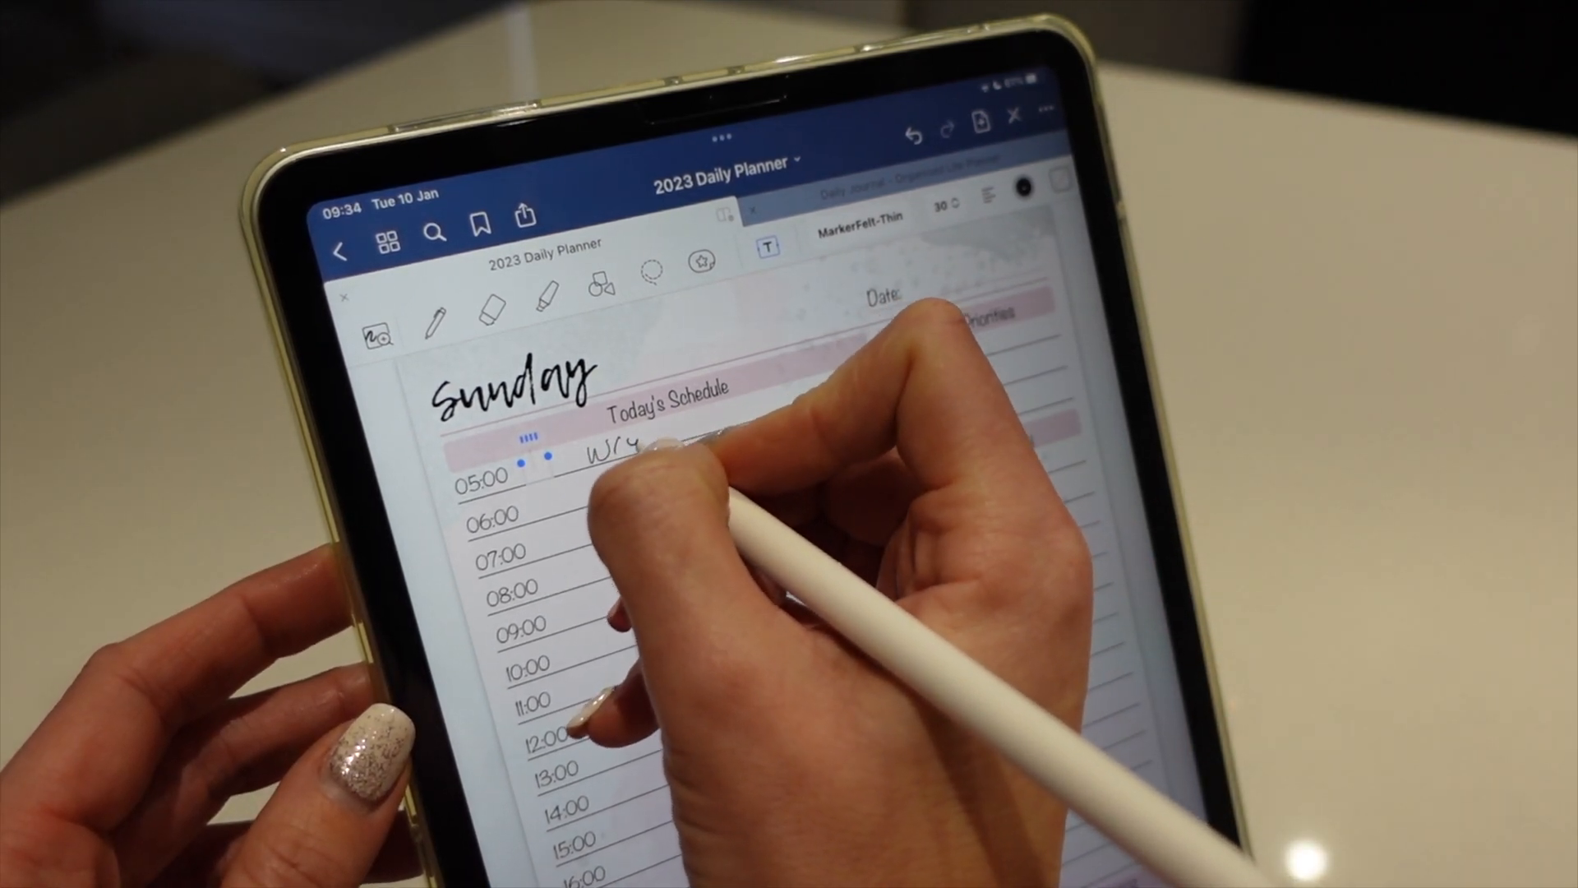
Step: Type 'Write something' on the Sunday schedule and drag it to the 06:00 line
type("Write")
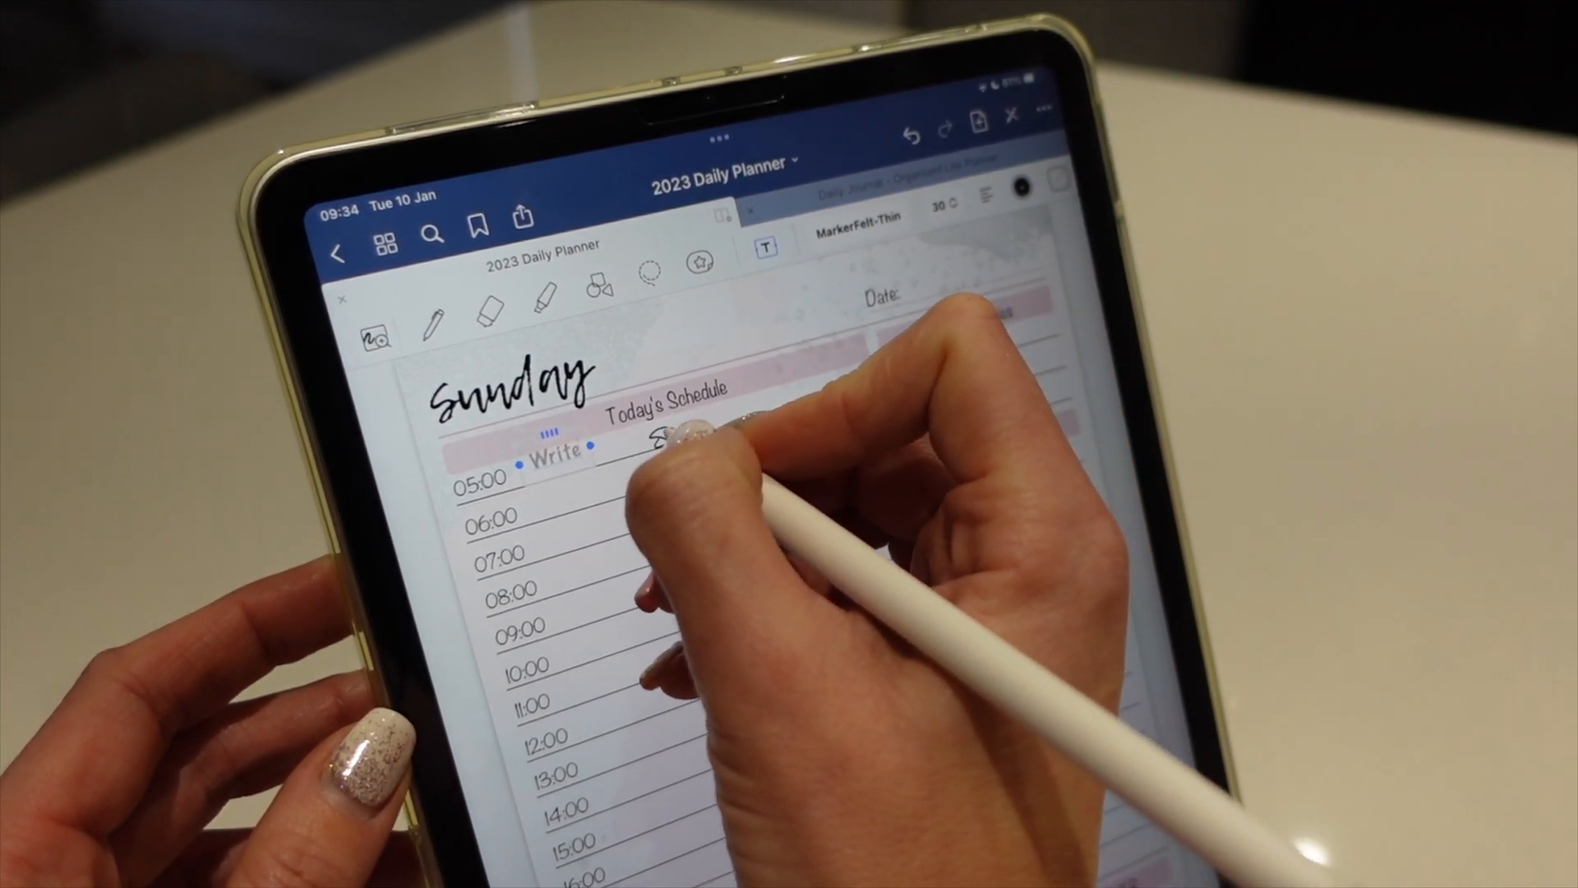
left_click_drag(664, 433, 735, 433)
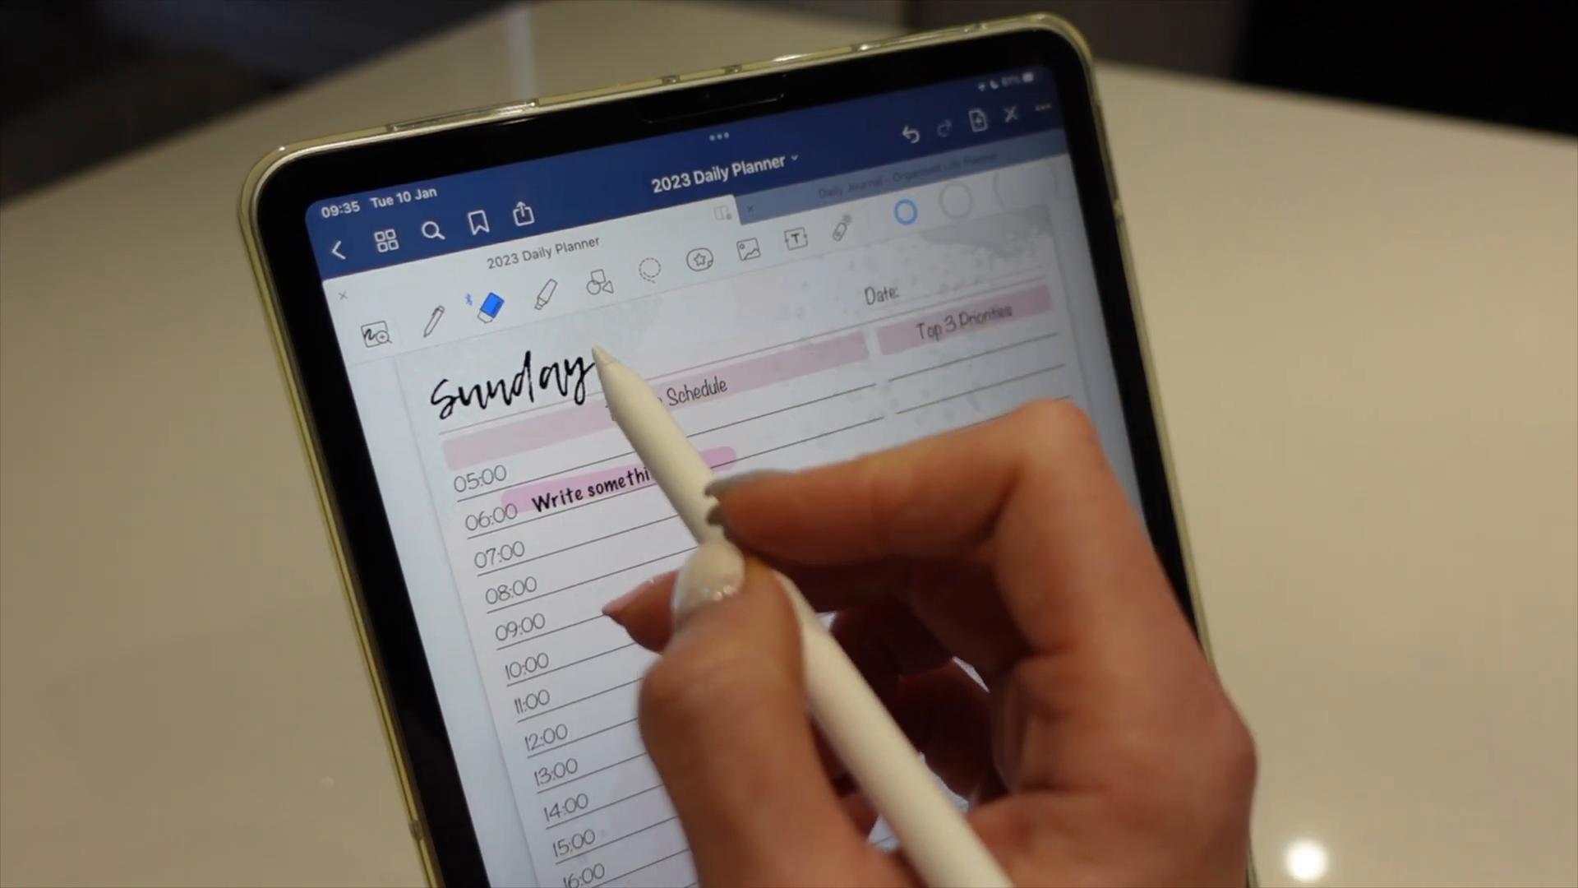
Step: Select the Standard Eraser in the eraser options, then reopen the eraser settings
left_click(488, 301)
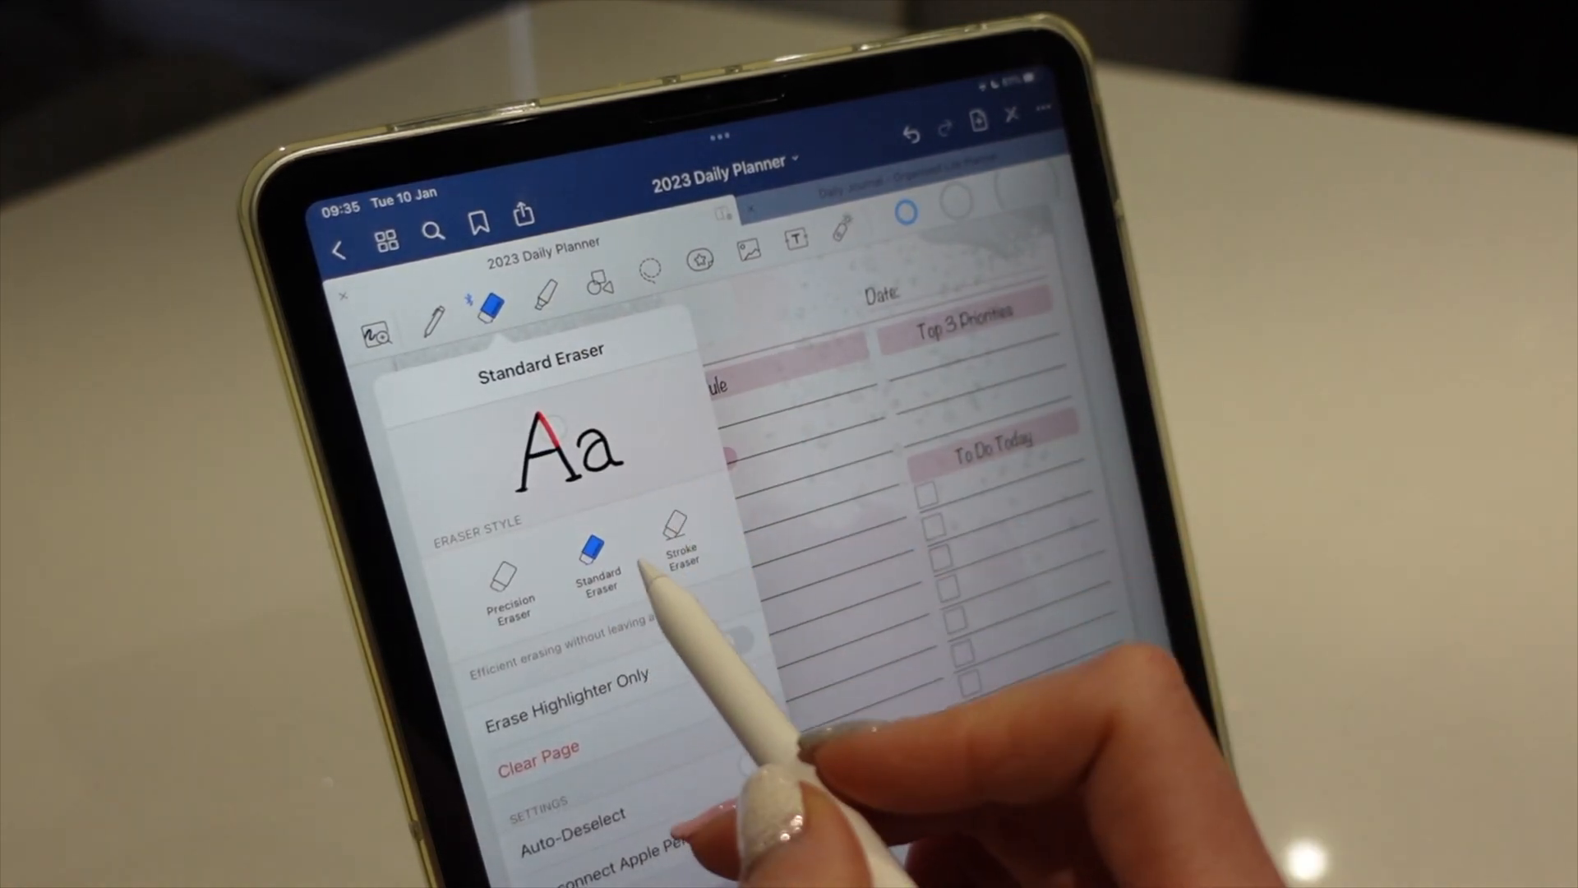
left_click(732, 641)
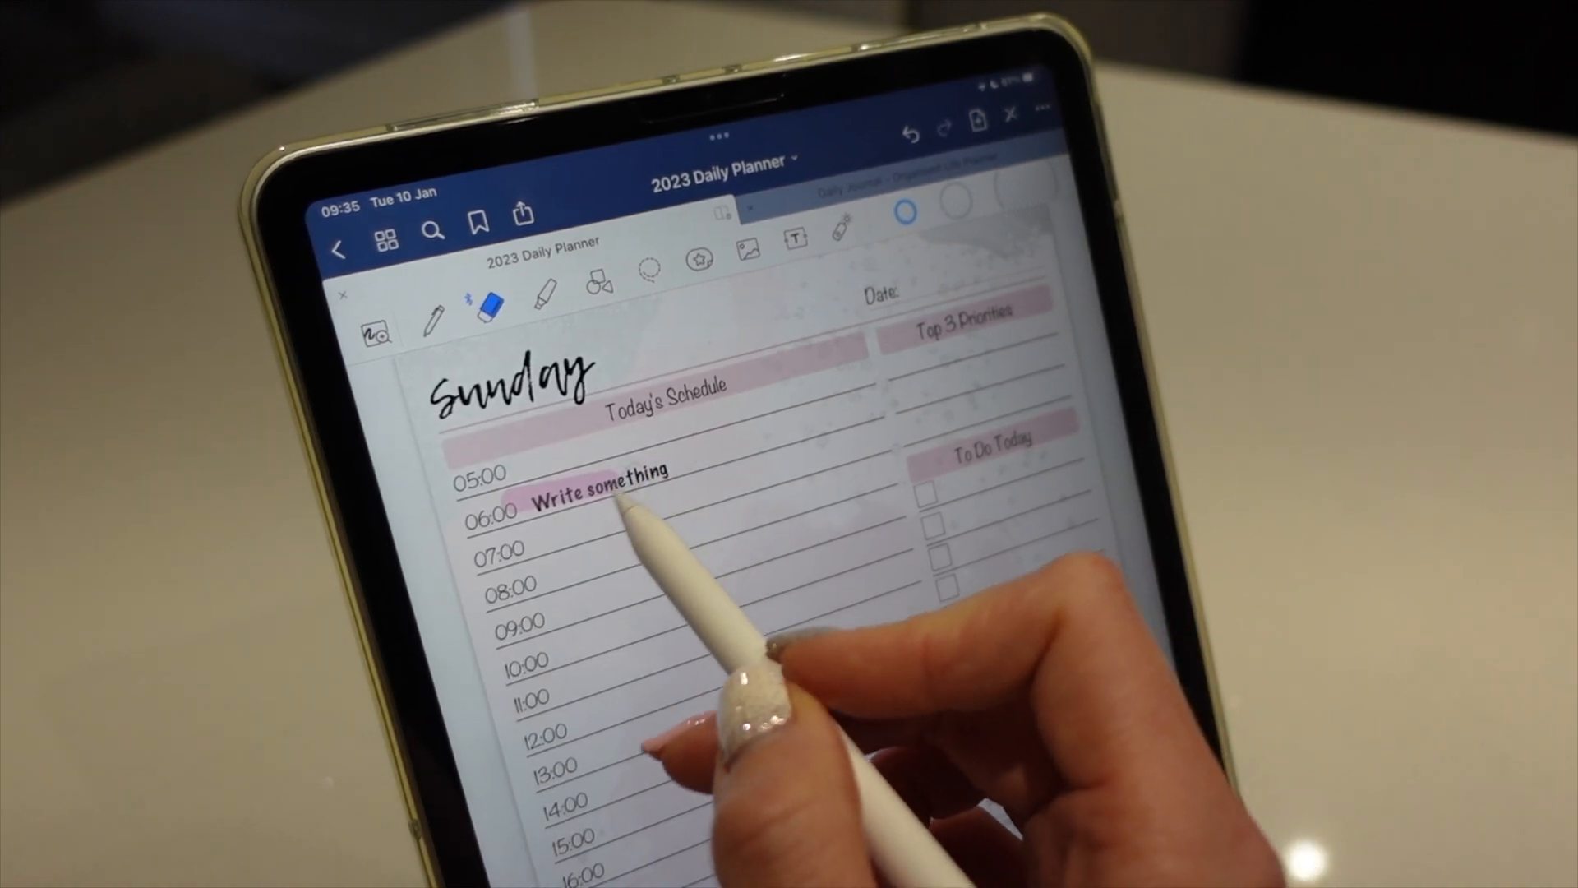
left_click(489, 304)
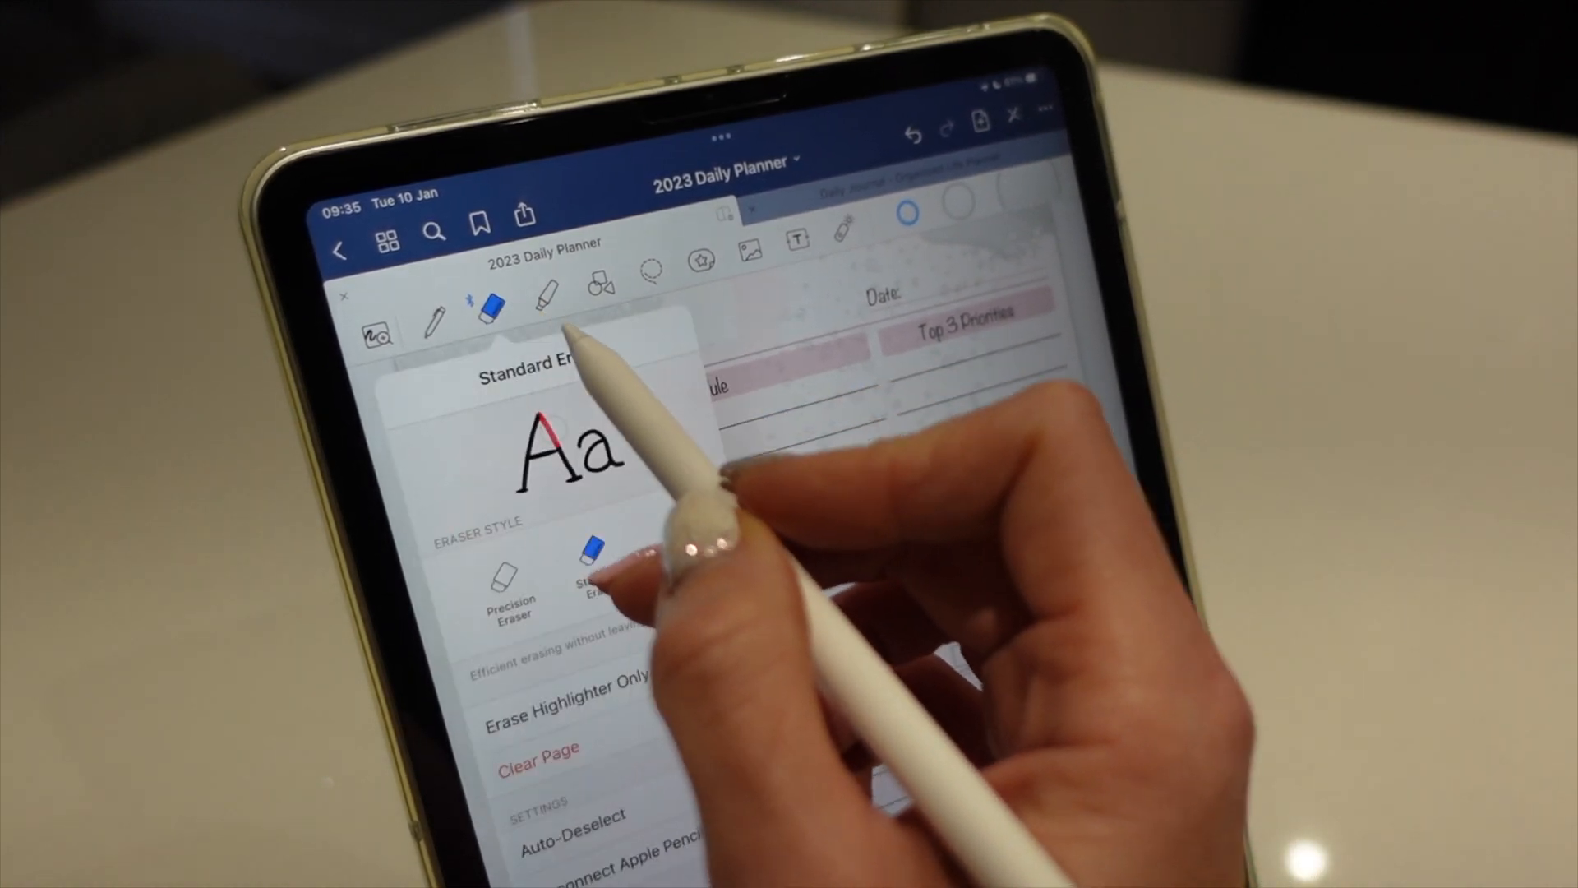